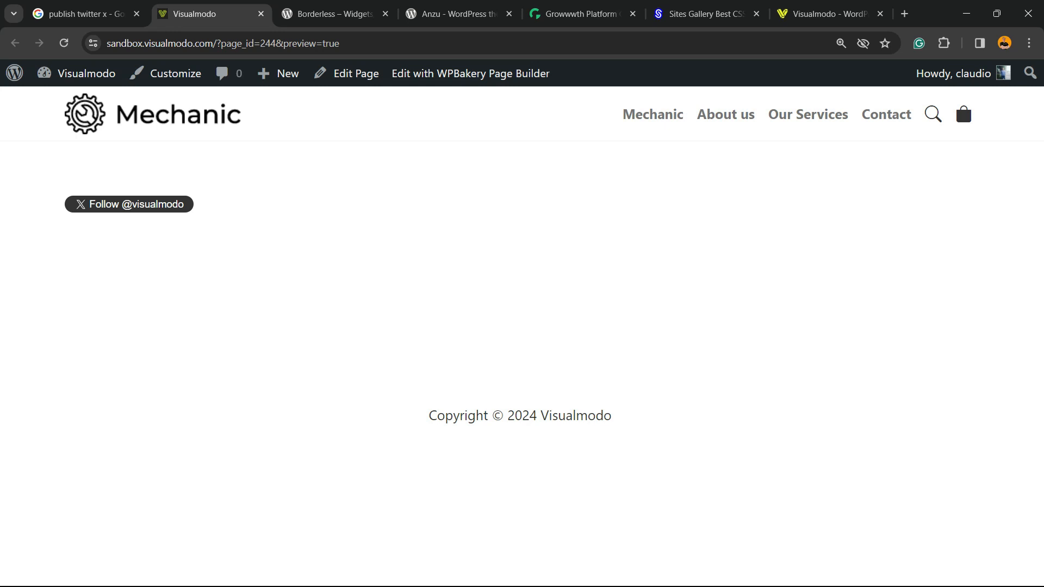
pyautogui.moveTo(129, 203)
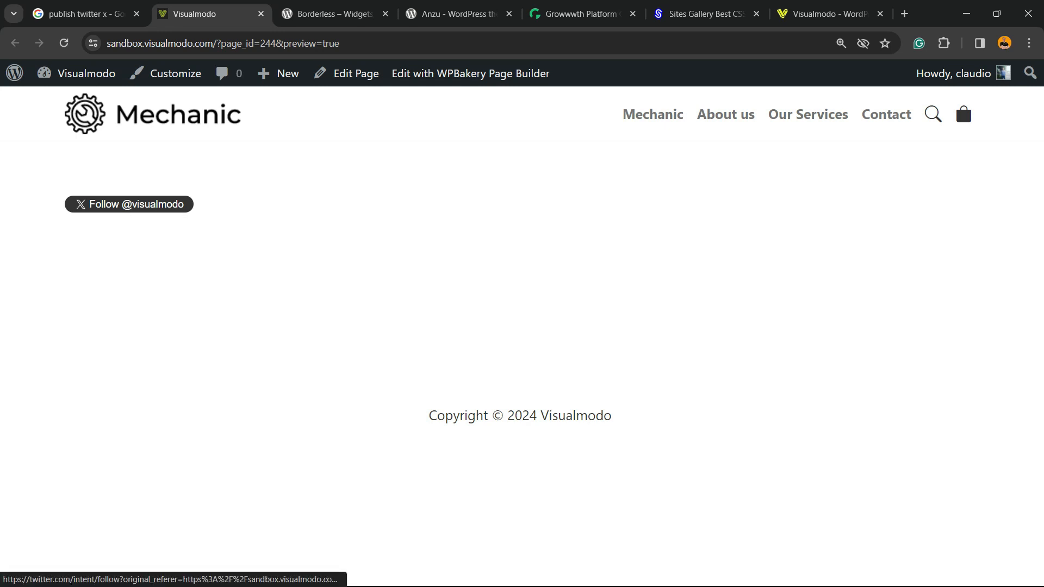
# - Open the X Publish embed page from the 'publish twitter x' Google results
pyautogui.click(128, 205)
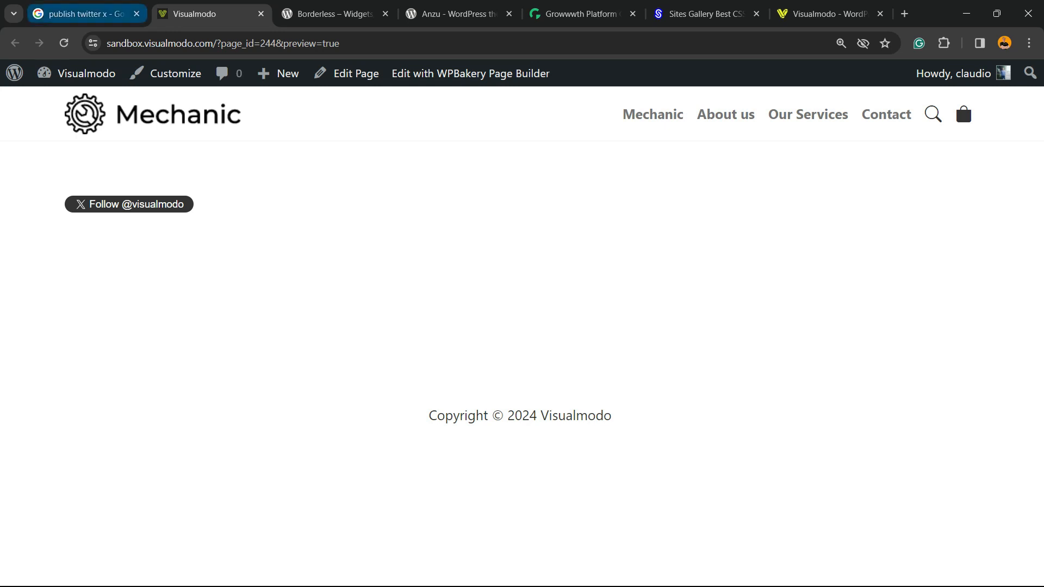
pyautogui.click(85, 13)
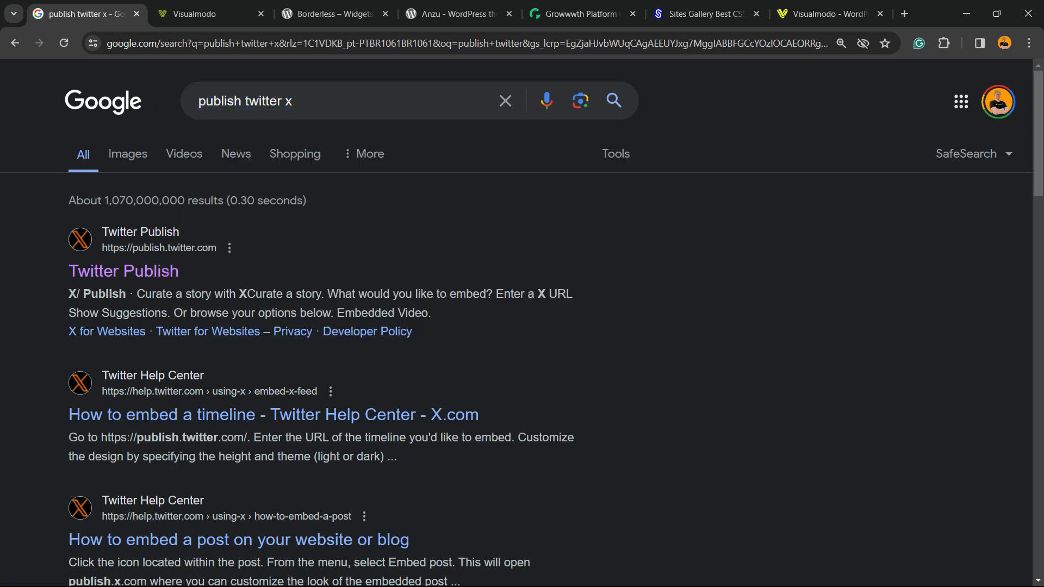
pyautogui.moveTo(124, 270)
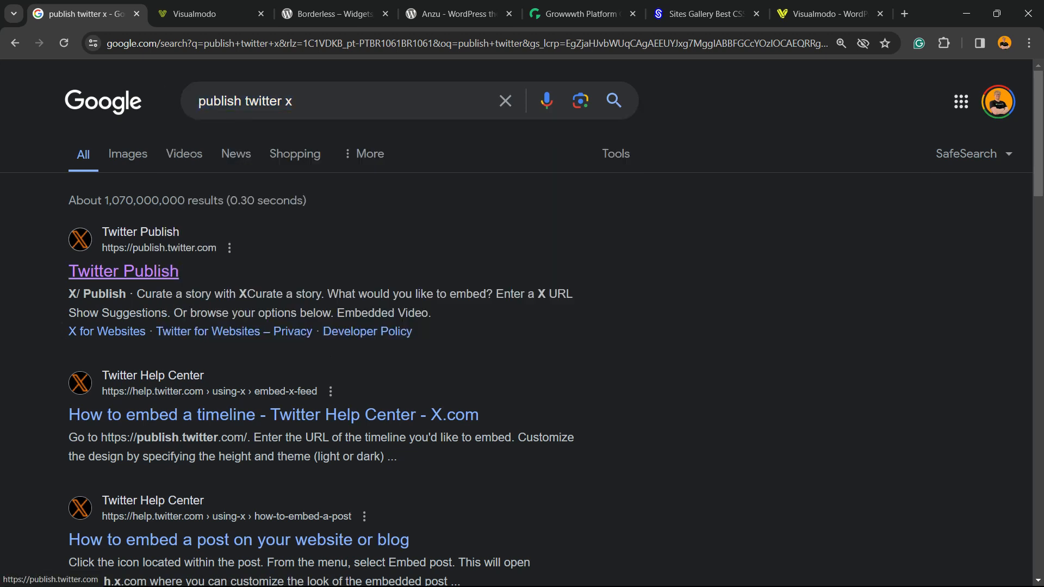
pyautogui.click(122, 271)
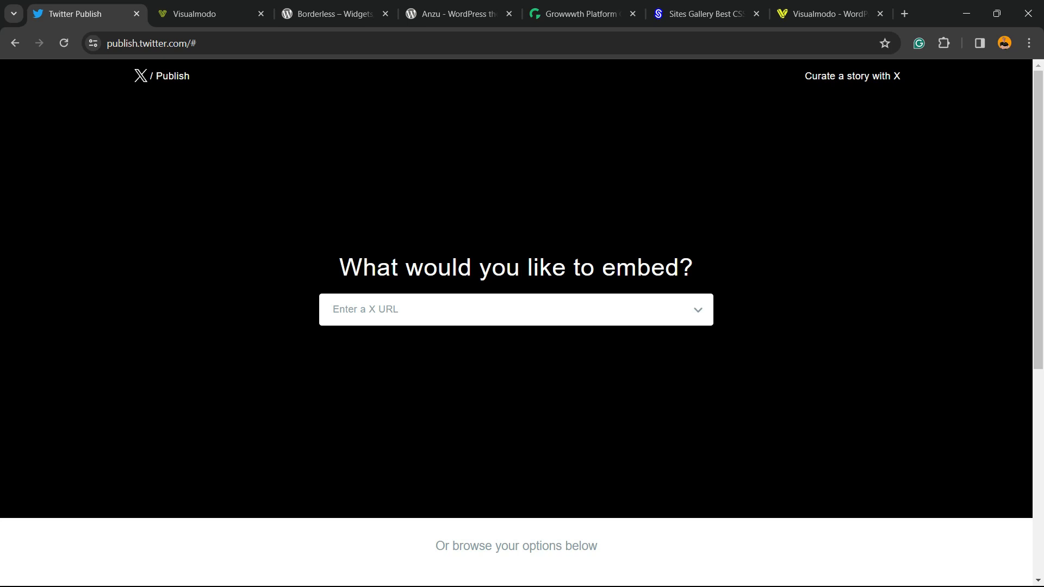
pyautogui.click(506, 309)
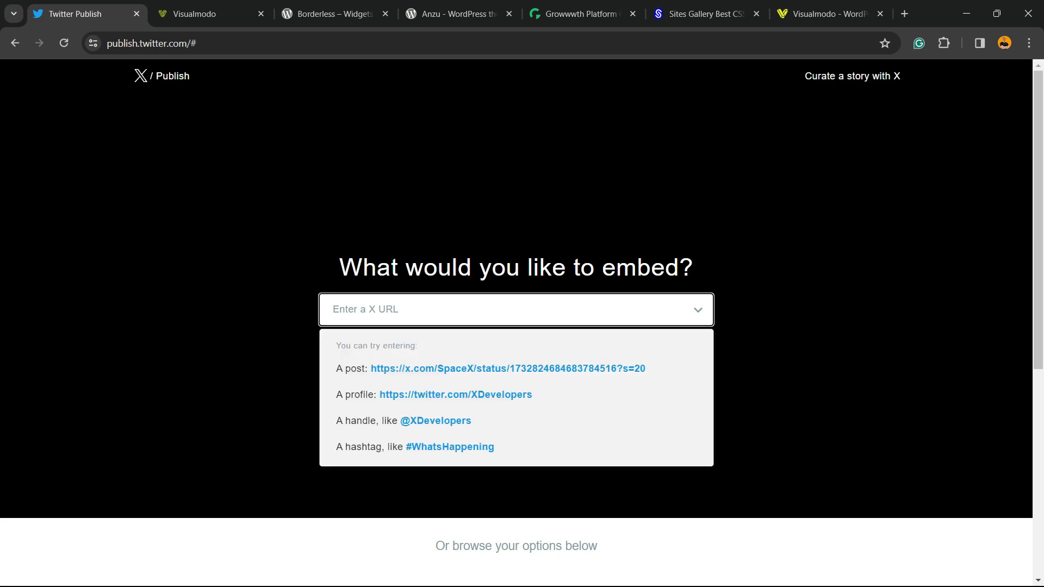
pyautogui.write('@')
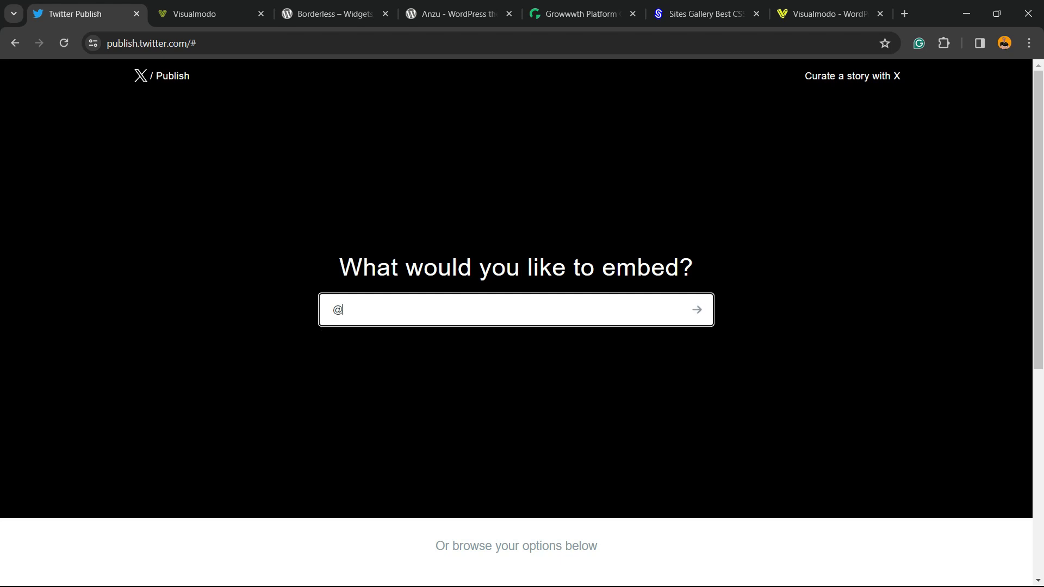
pyautogui.write('visual')
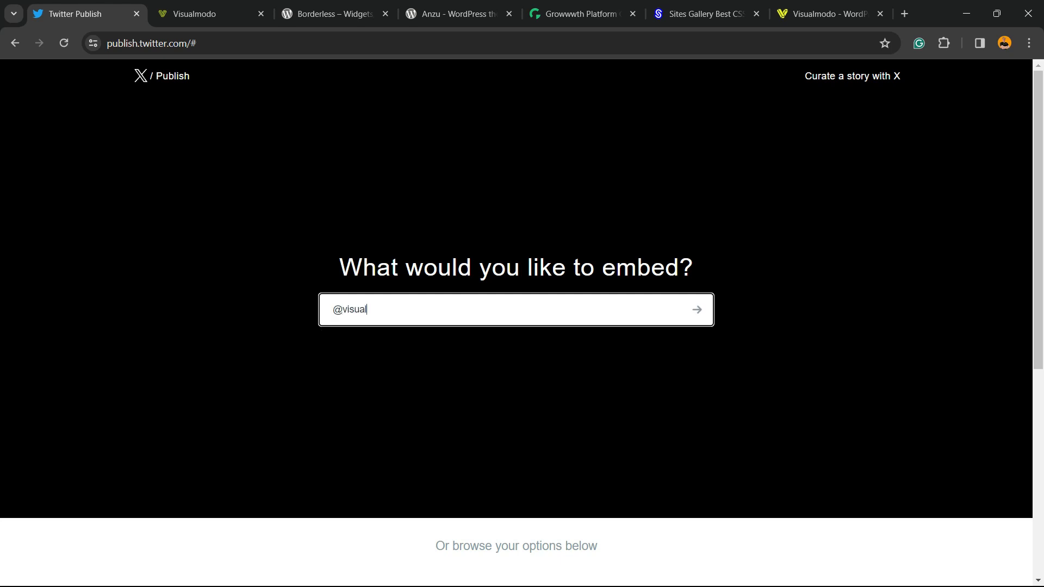
pyautogui.write('modo')
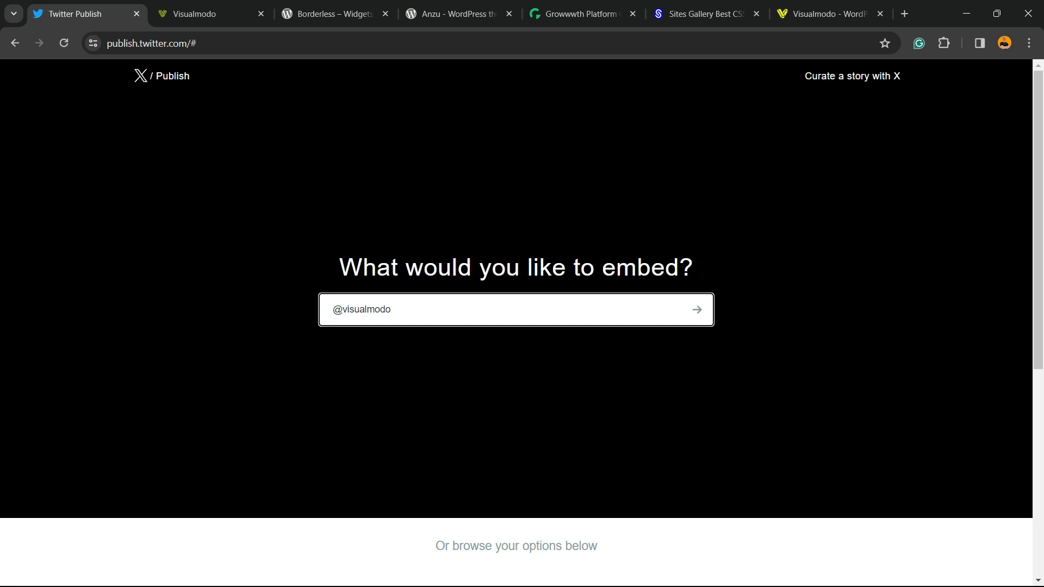
pyautogui.click(516, 309)
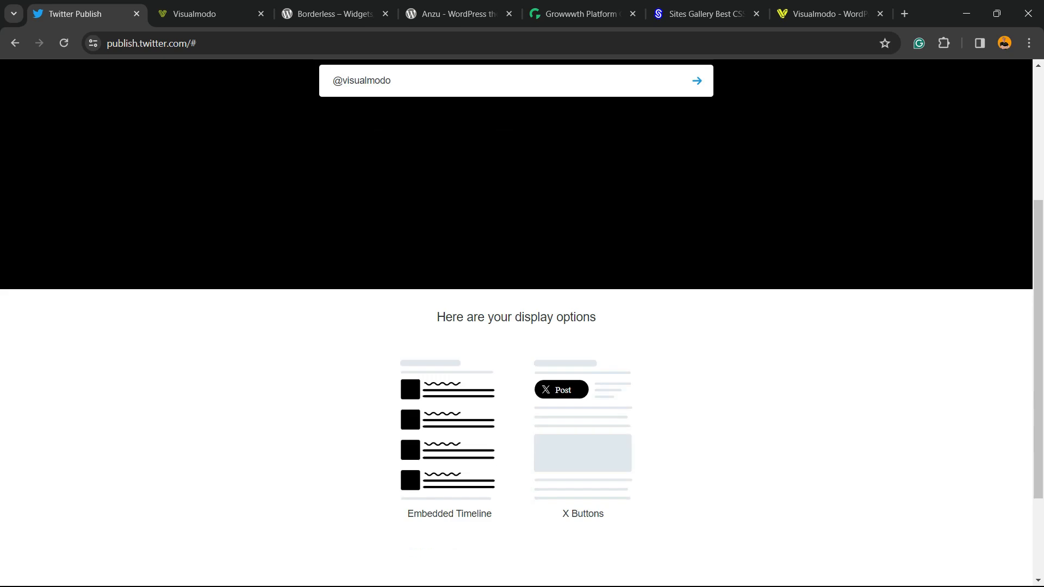
pyautogui.scroll(-3)
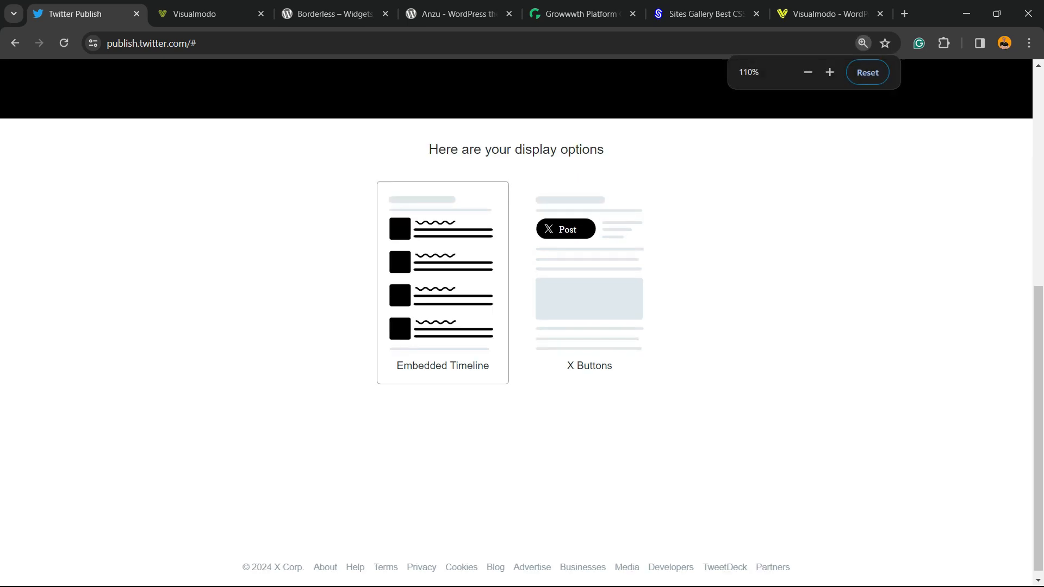
pyautogui.click(588, 279)
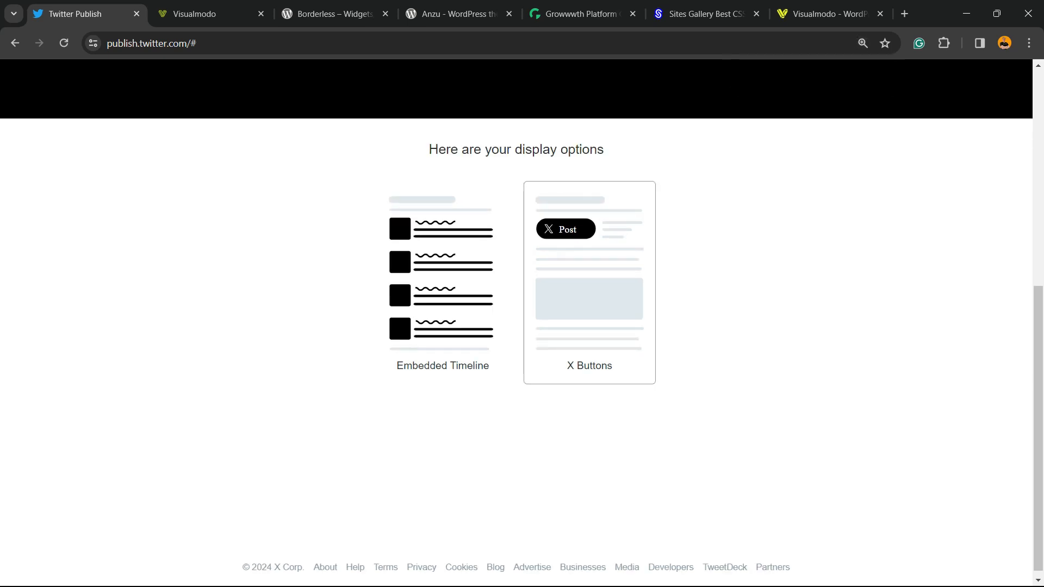
pyautogui.click(588, 282)
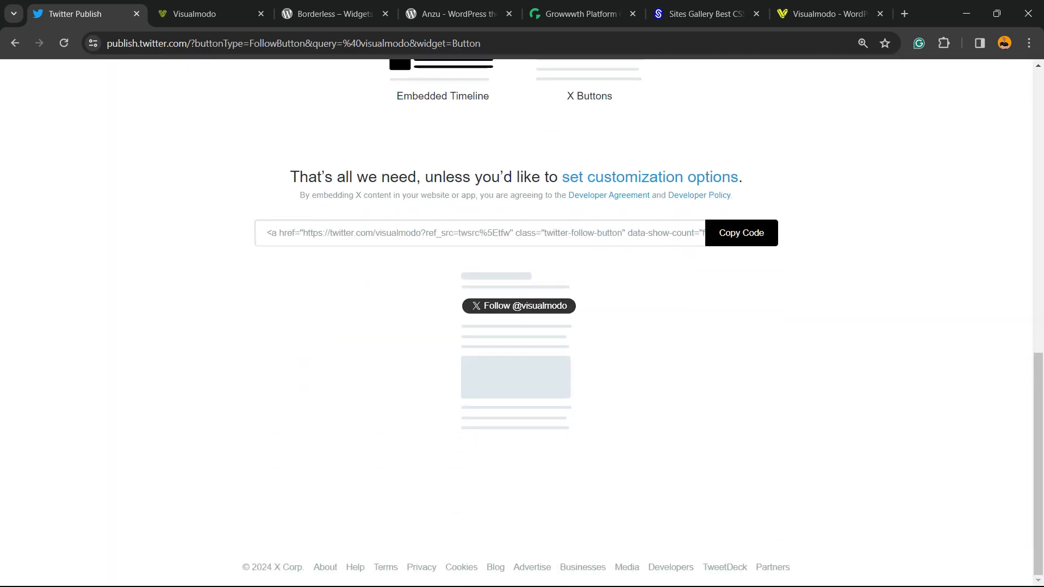
pyautogui.click(479, 234)
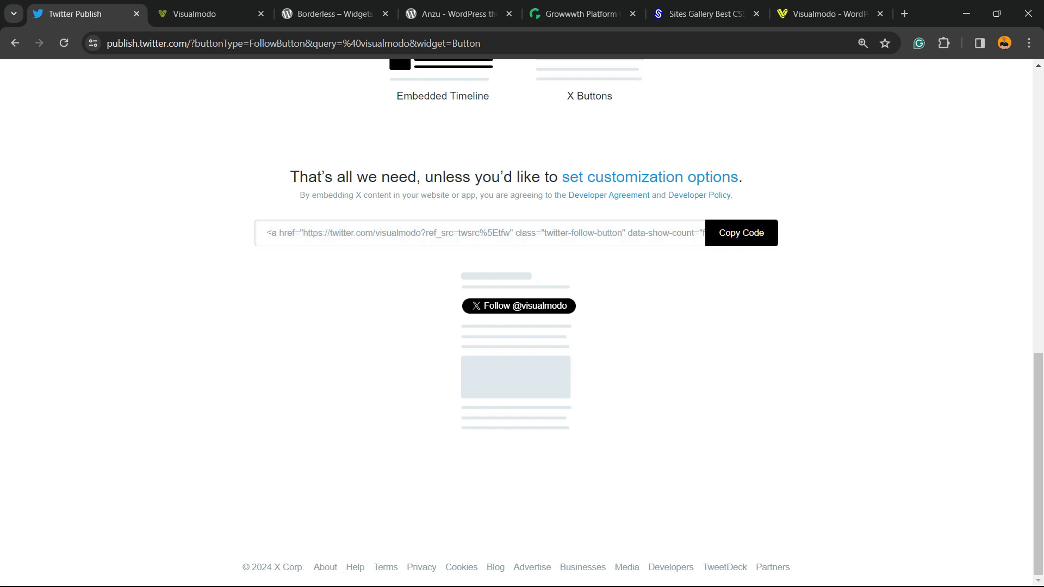
pyautogui.moveTo(649, 177)
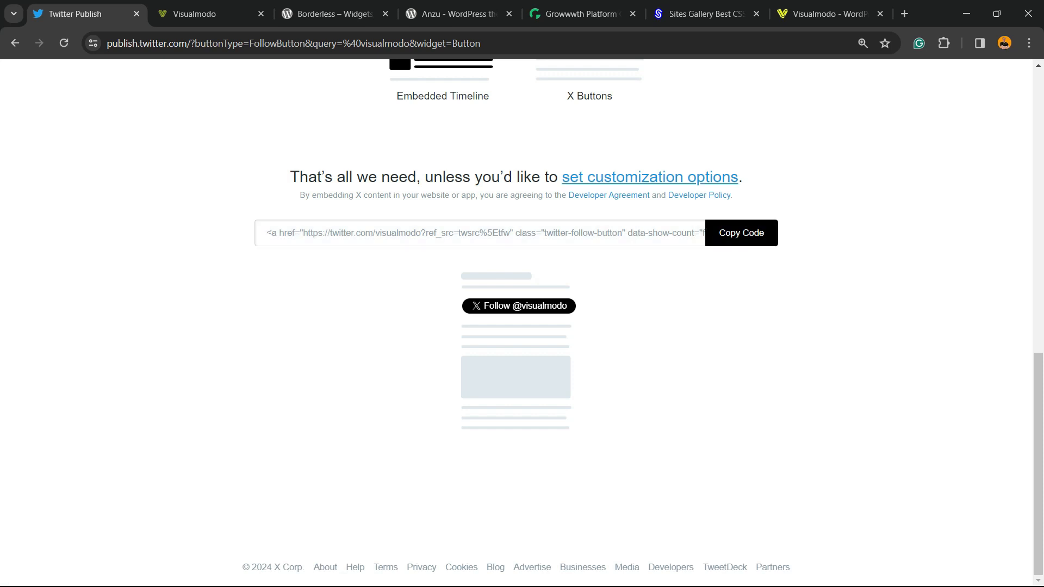
pyautogui.click(739, 233)
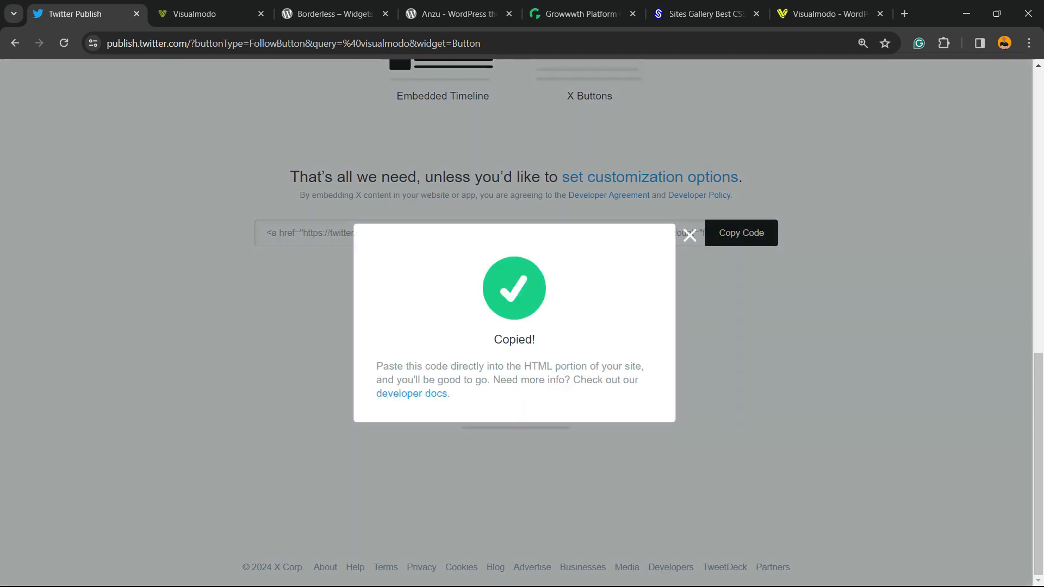
pyautogui.click(199, 13)
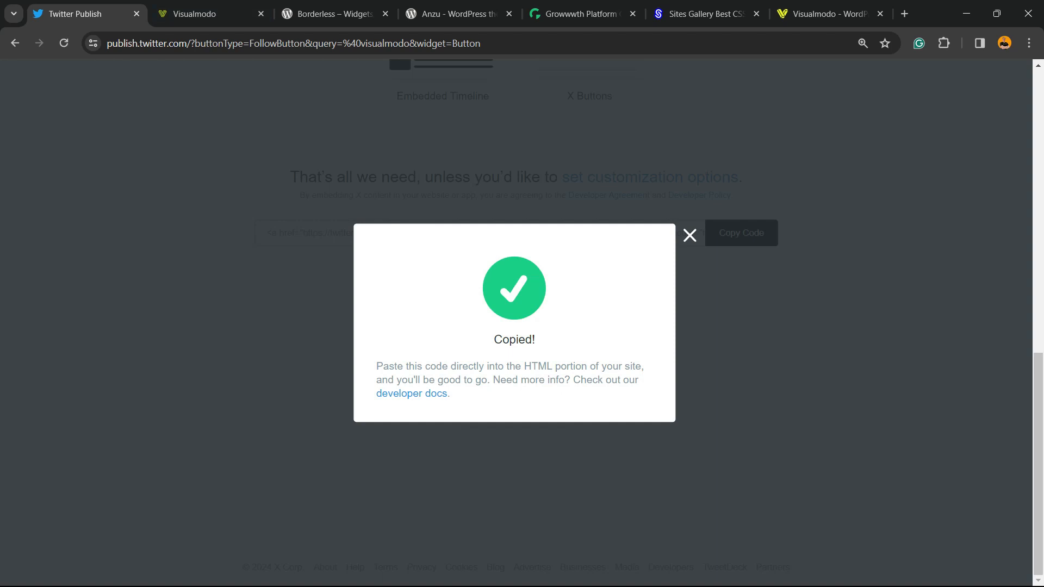
pyautogui.click(207, 13)
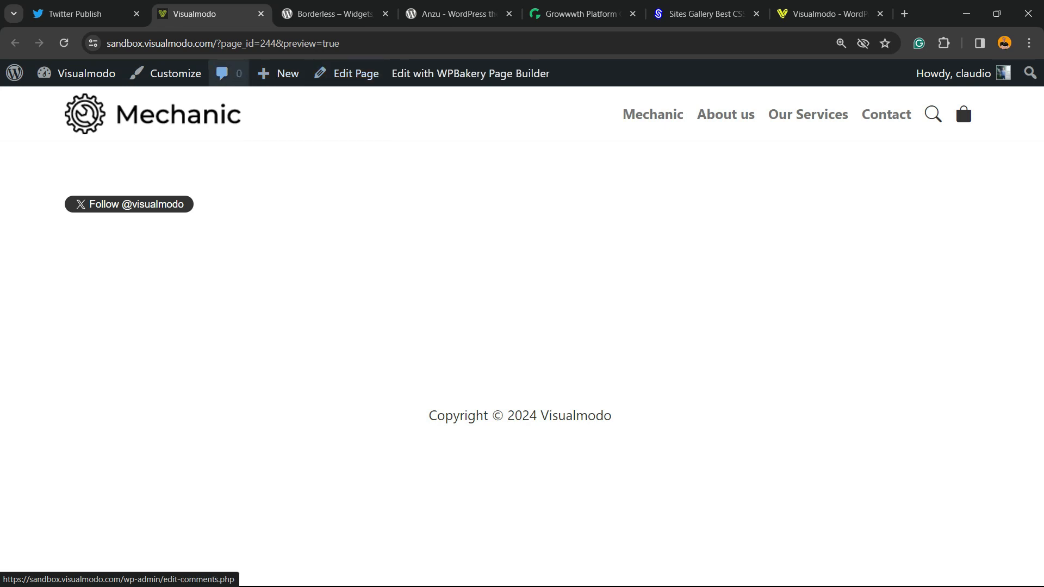
pyautogui.click(278, 73)
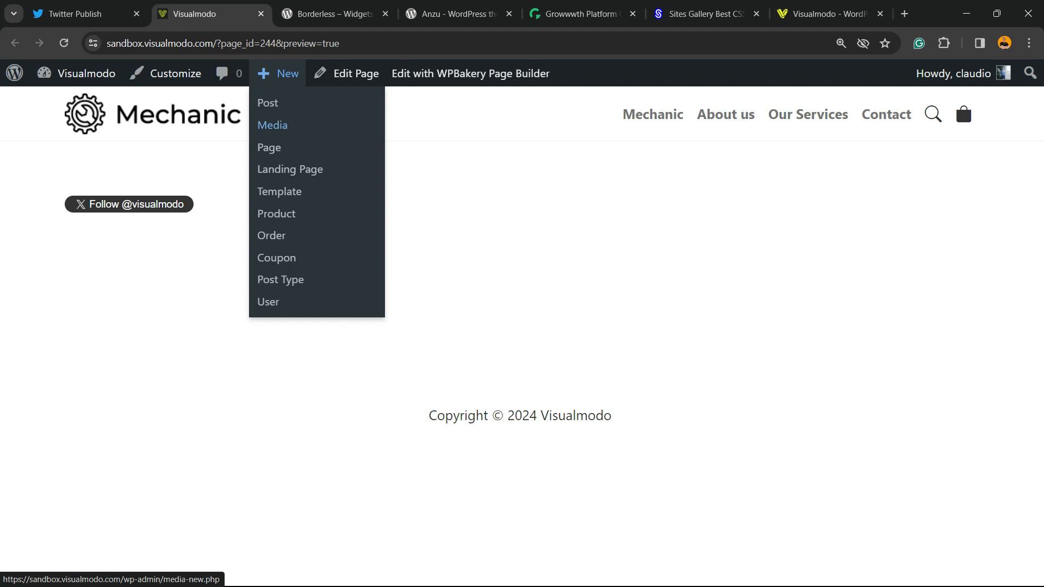
pyautogui.click(269, 147)
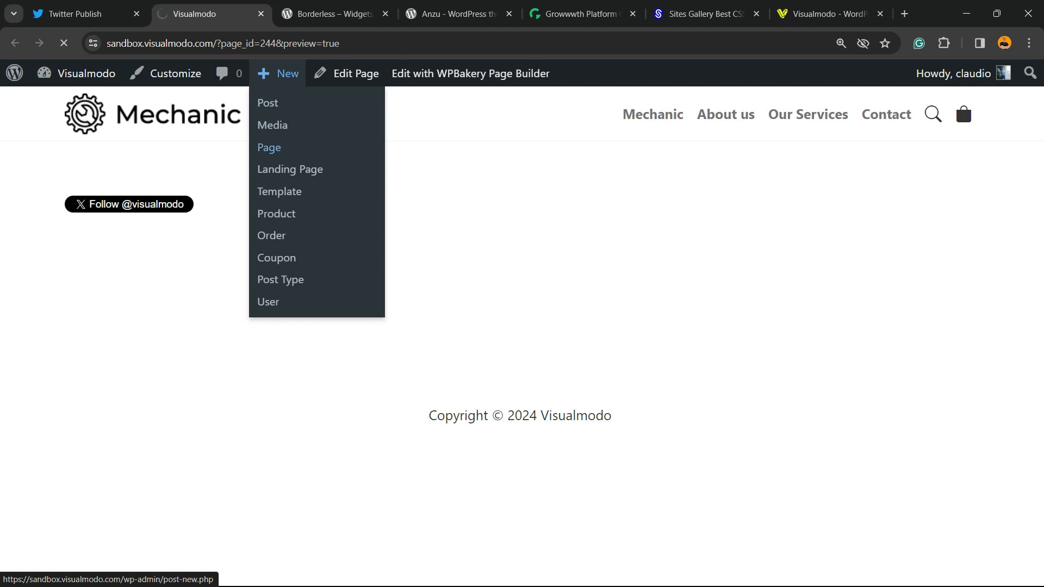
pyautogui.click(269, 147)
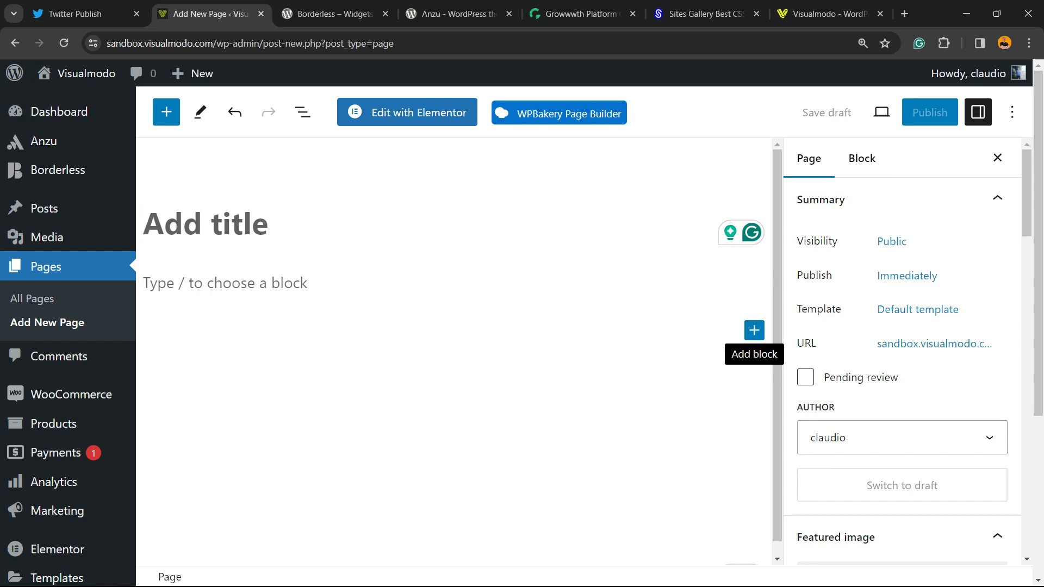
pyautogui.click(753, 330)
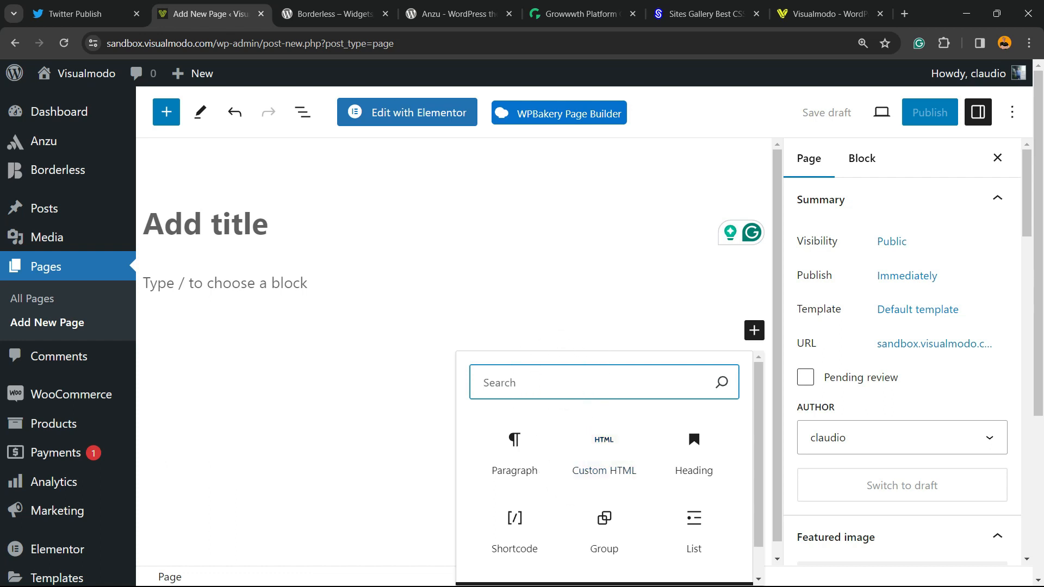
pyautogui.click(603, 453)
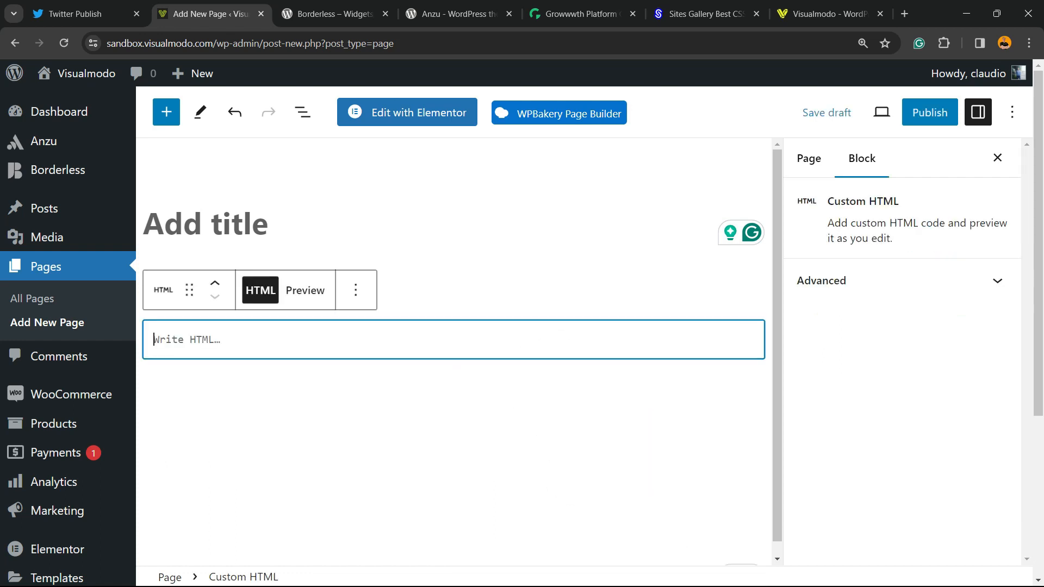
pyautogui.write('<a href="https://twitter.com/visualmodo?ref_src=twsrc%5Etfw" class="twitter-follow-button" data-show-count="false">Follow @visualmodo</a><script async src="https://platform.twitter.com/widgets.js" charset="utf-8"></script>')
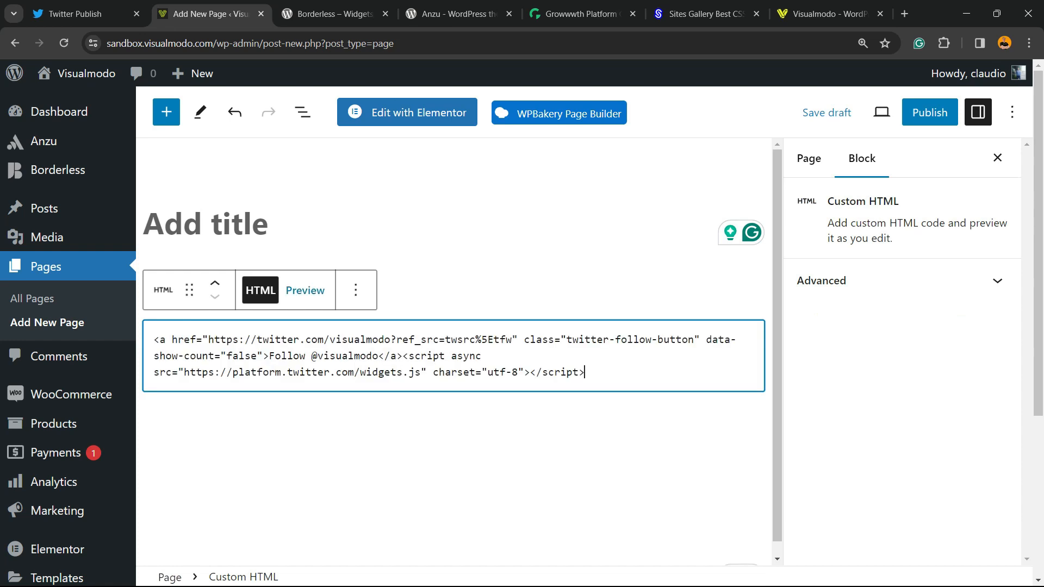
pyautogui.click(880, 112)
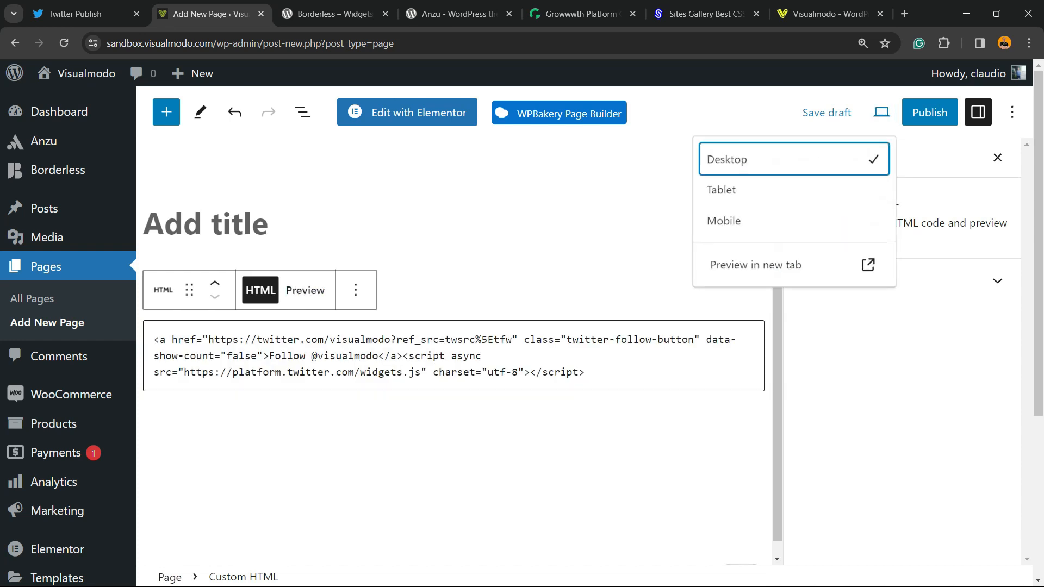
pyautogui.click(756, 265)
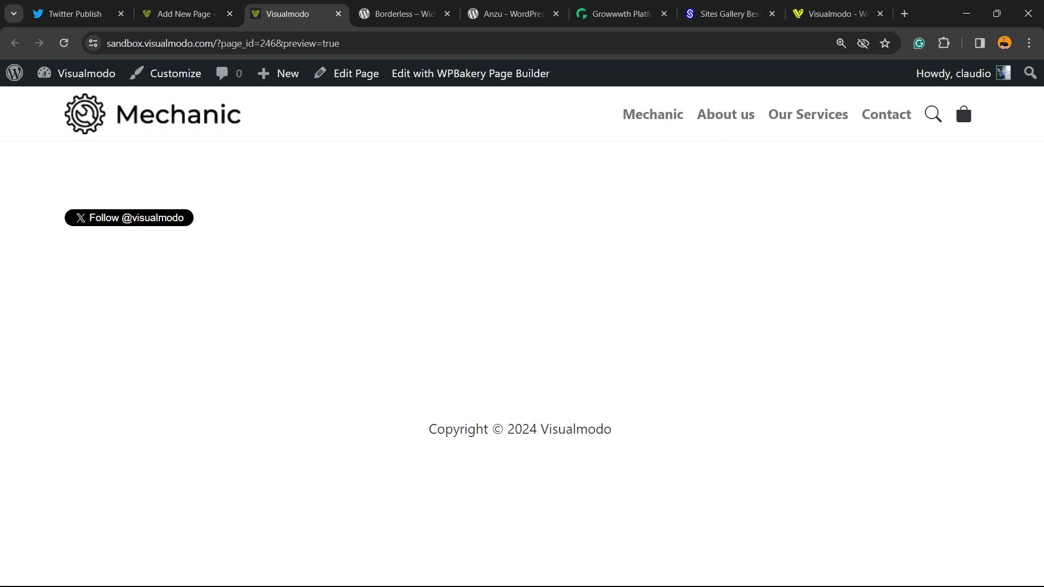
pyautogui.moveTo(129, 217)
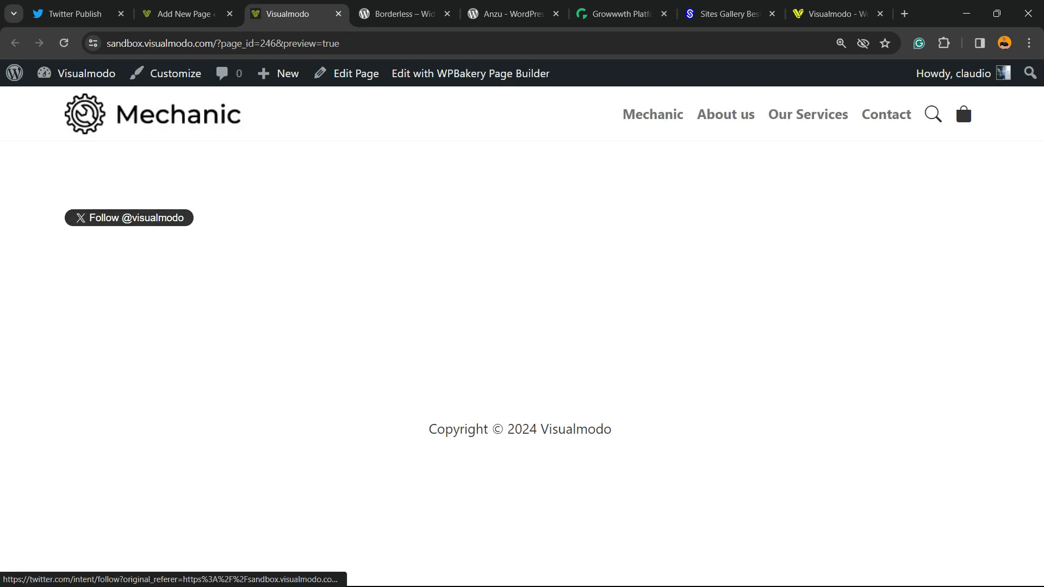
pyautogui.click(128, 217)
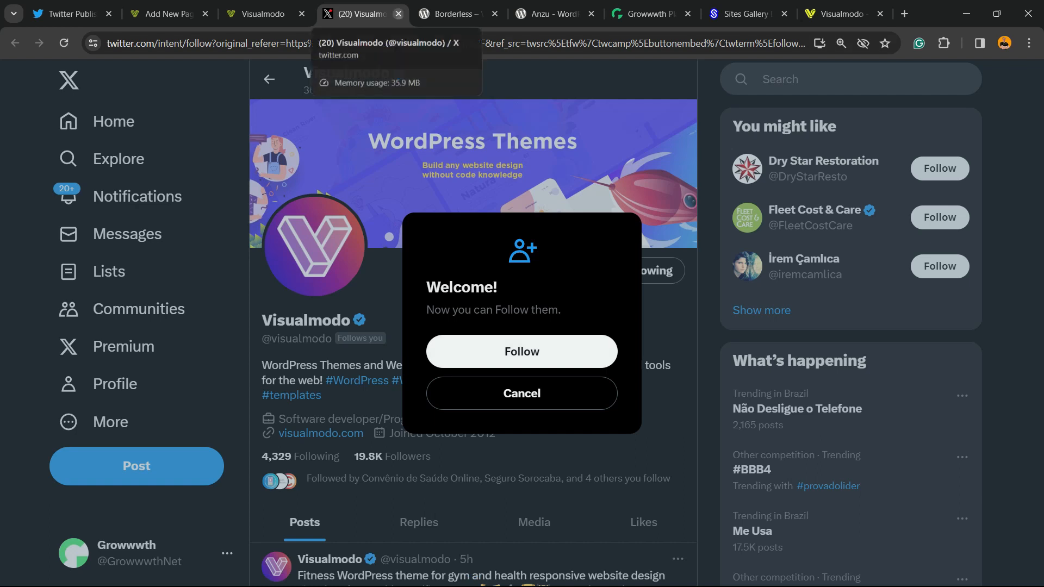
pyautogui.click(63, 13)
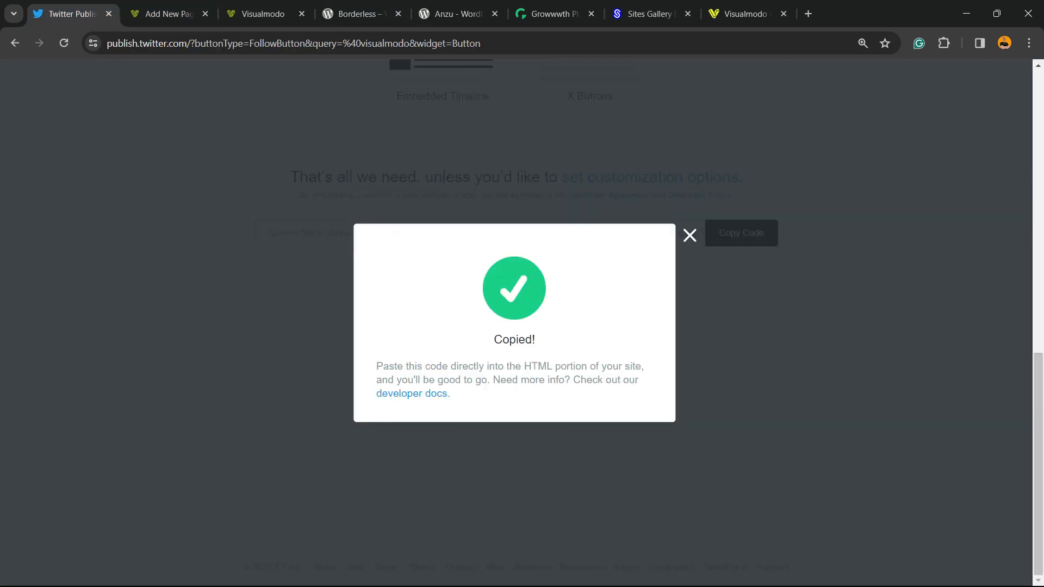
# - Set the Follow button to Large size with English language and apply the update
pyautogui.click(689, 235)
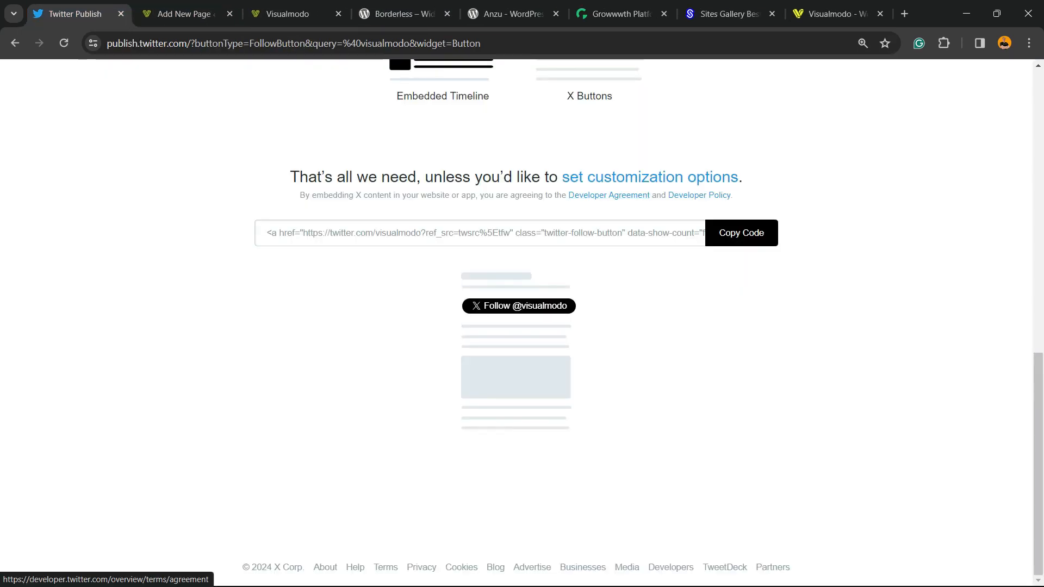
pyautogui.click(649, 176)
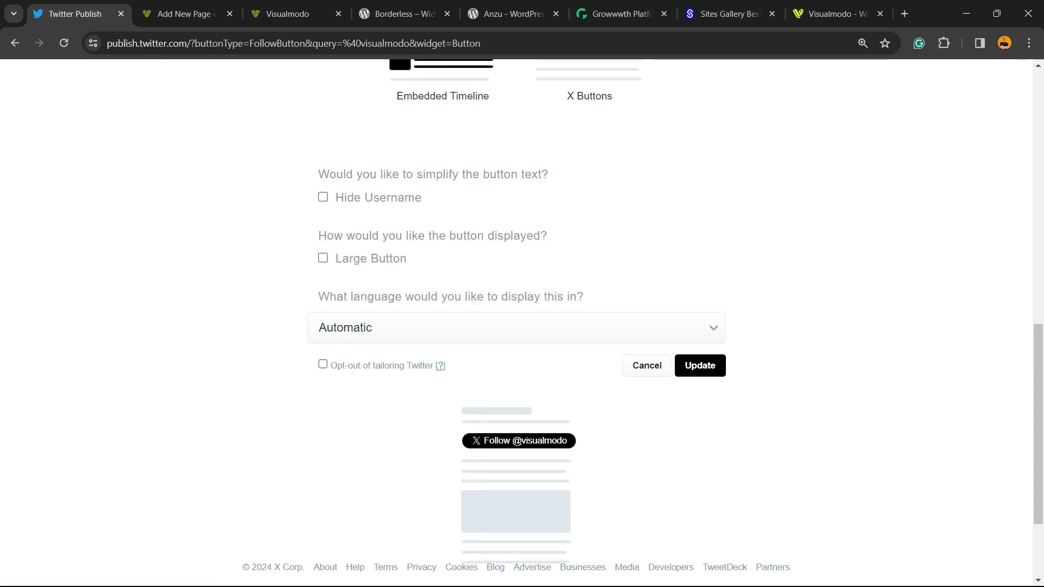
pyautogui.click(323, 197)
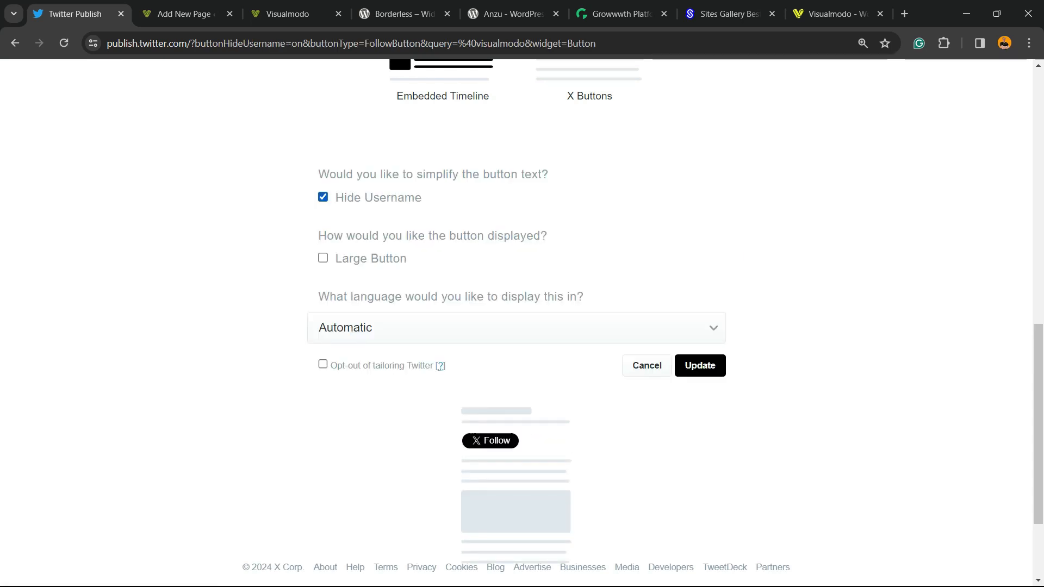
pyautogui.click(323, 258)
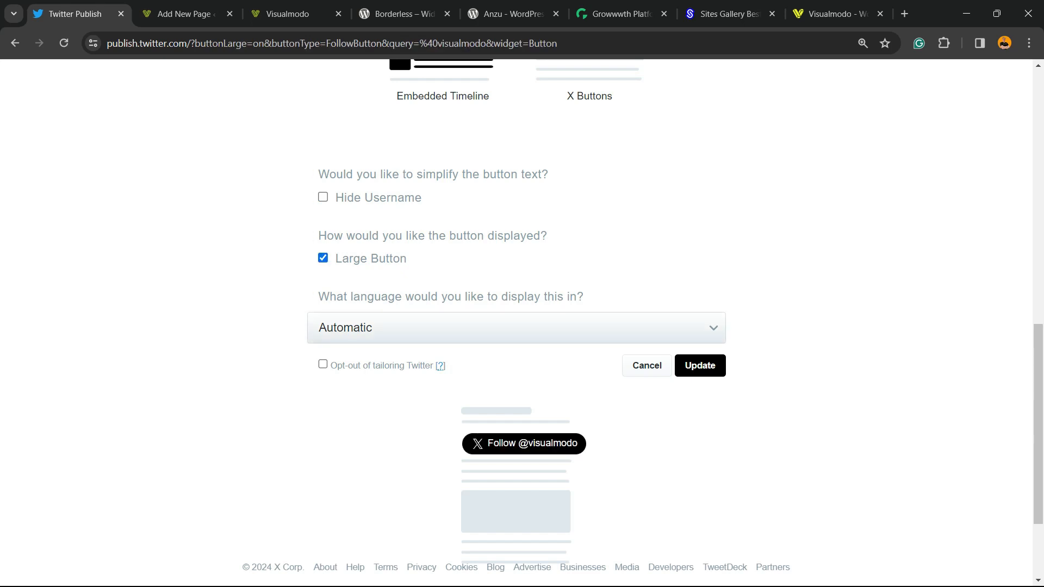
pyautogui.click(516, 326)
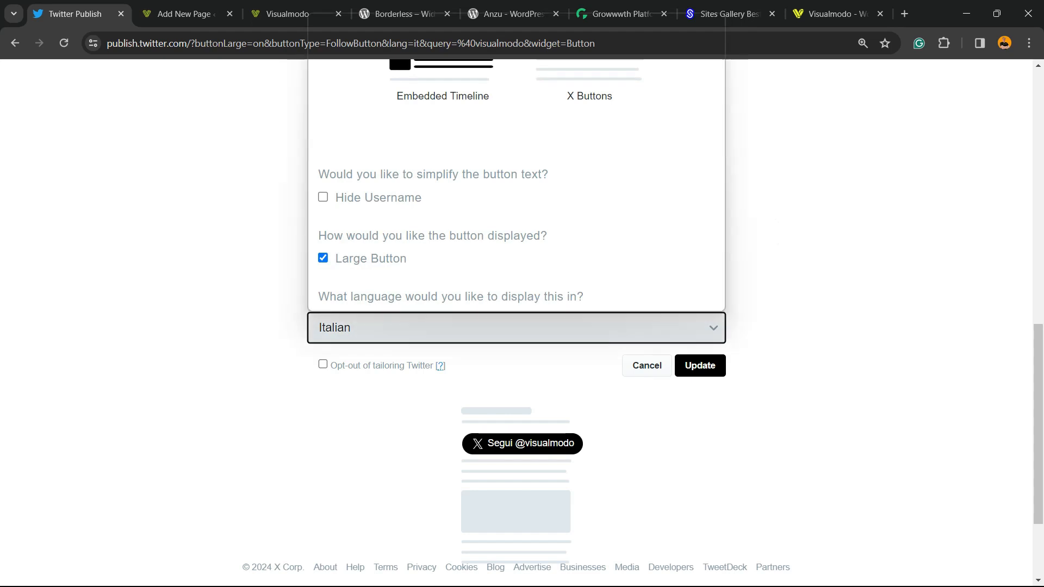
pyautogui.click(516, 327)
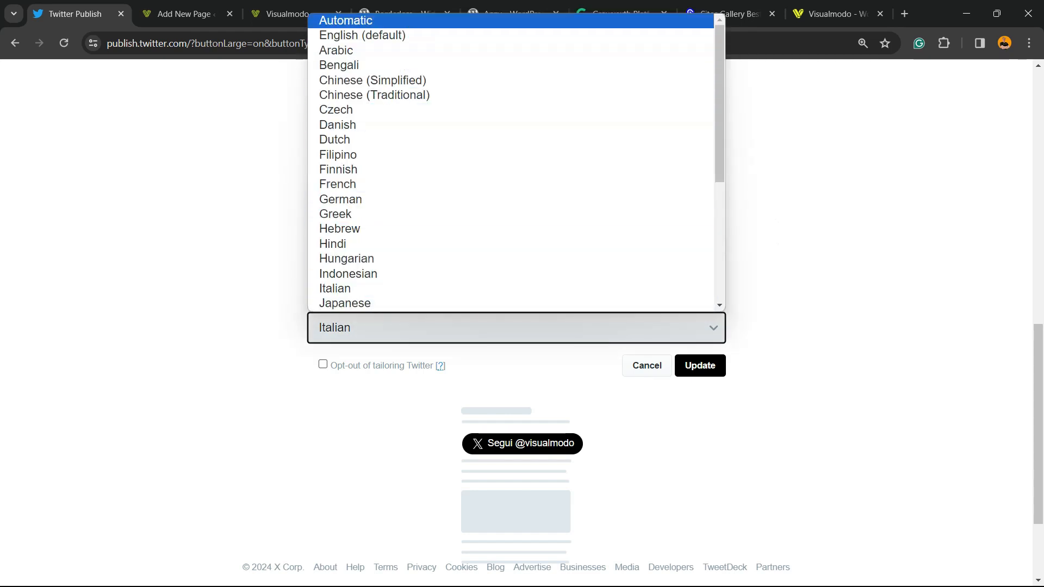
pyautogui.click(361, 36)
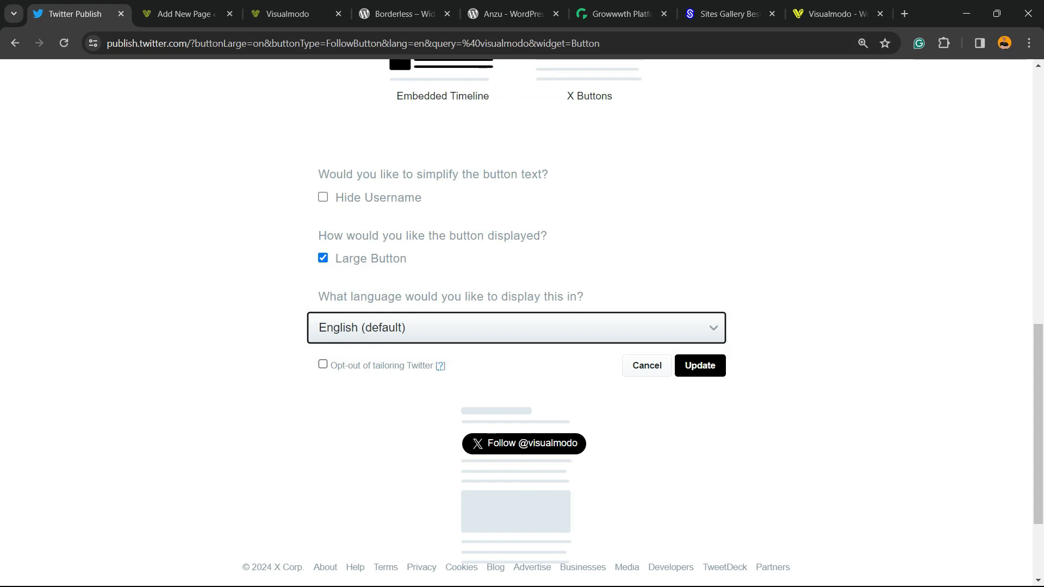
pyautogui.click(516, 327)
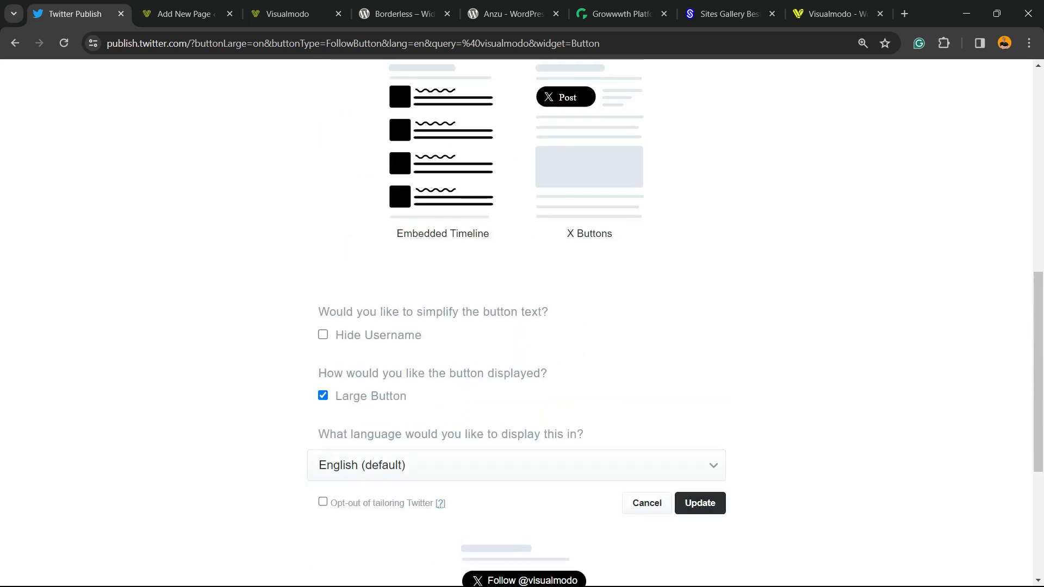
pyautogui.click(699, 503)
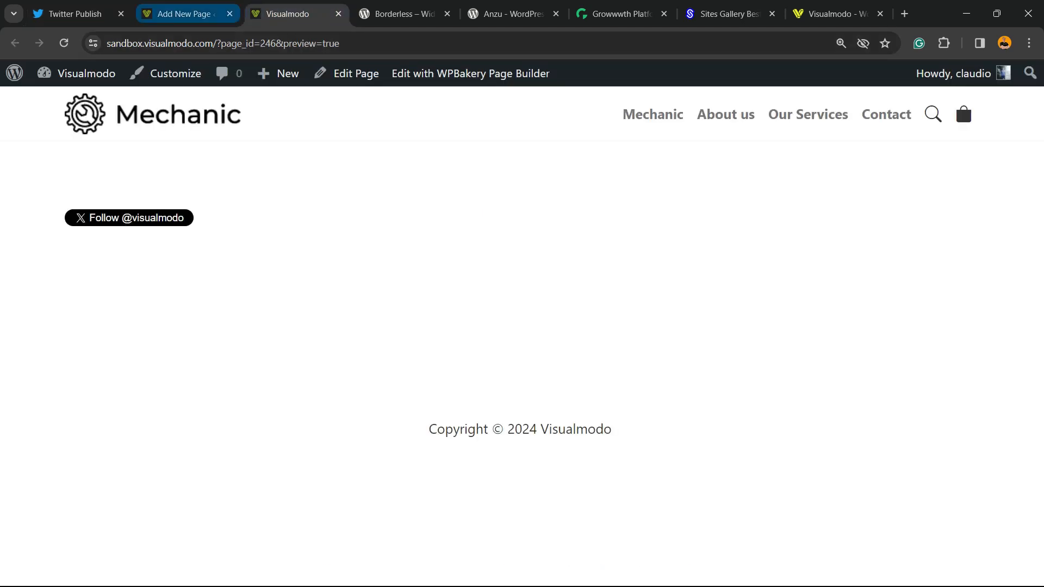
# - Select the embed code in the page editor, then view the live page preview
pyautogui.click(180, 13)
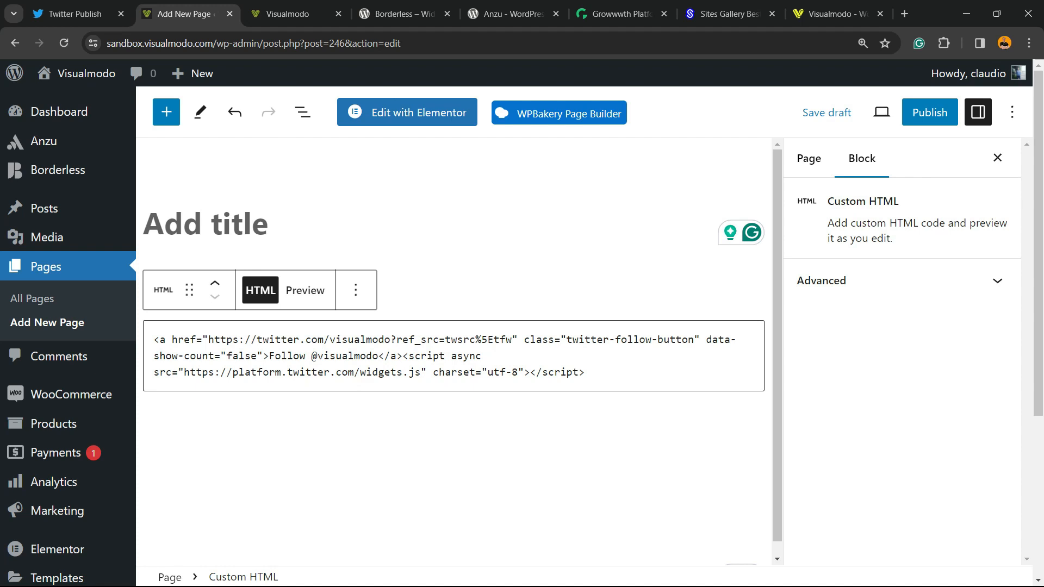
pyautogui.click(453, 356)
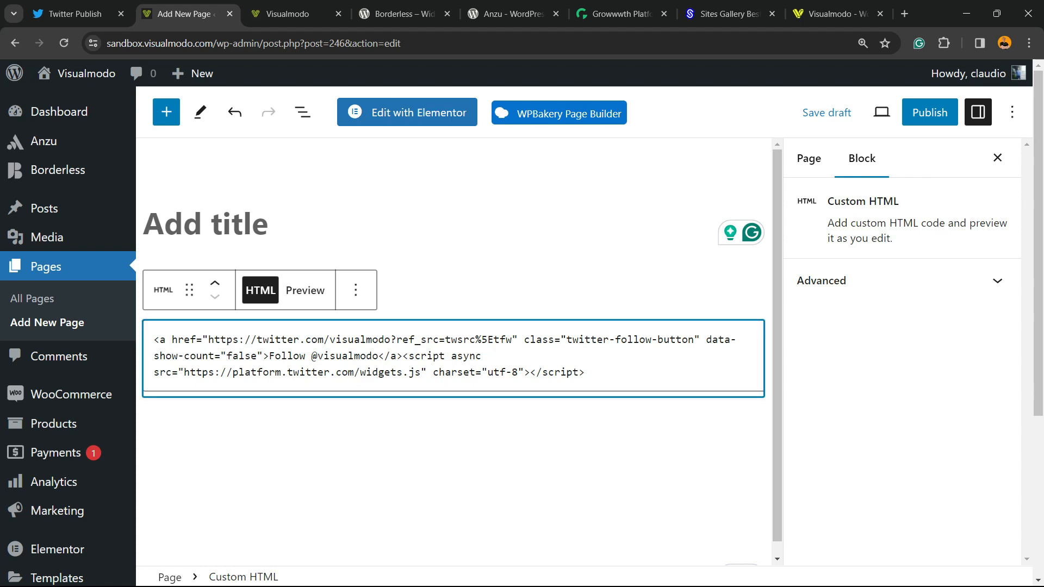
pyautogui.press('ctrl+a')
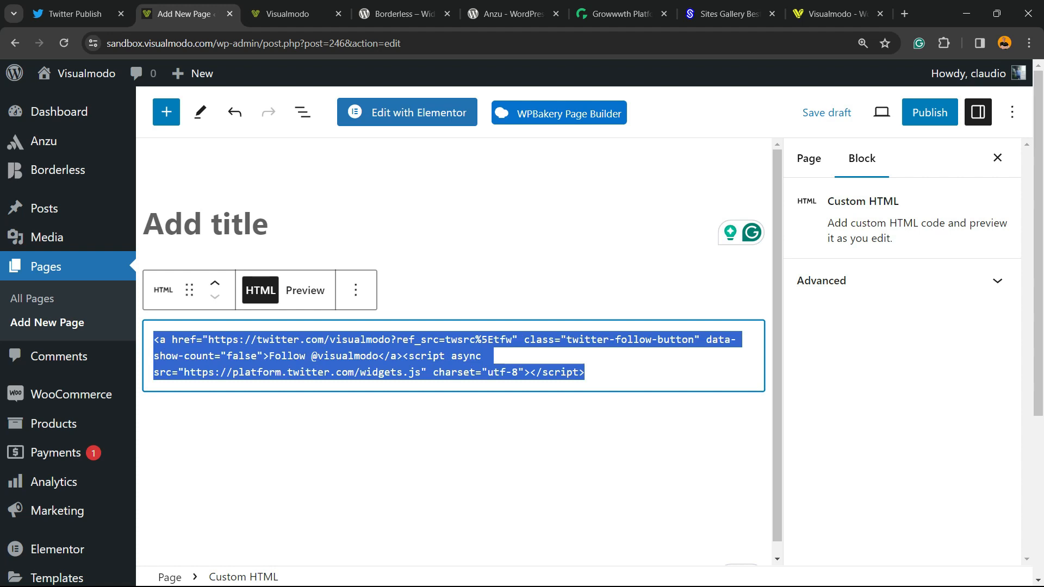
pyautogui.moveTo(288, 13)
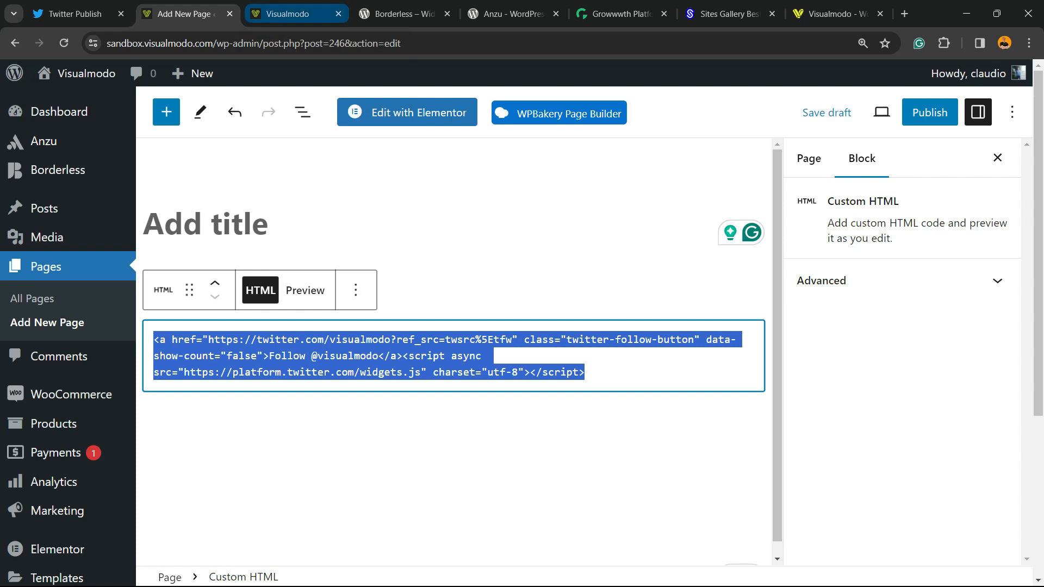
pyautogui.click(66, 13)
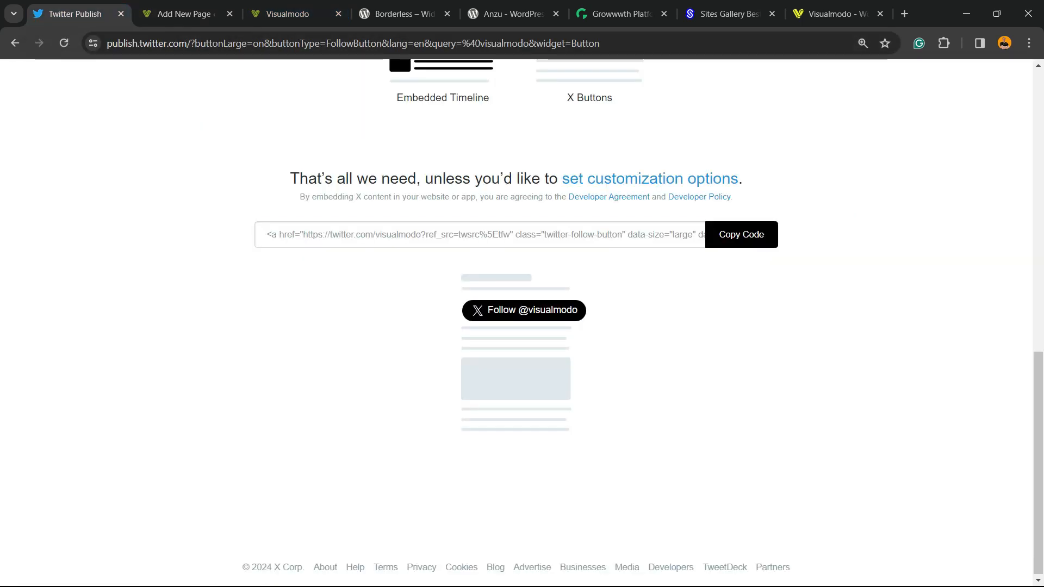
pyautogui.click(287, 13)
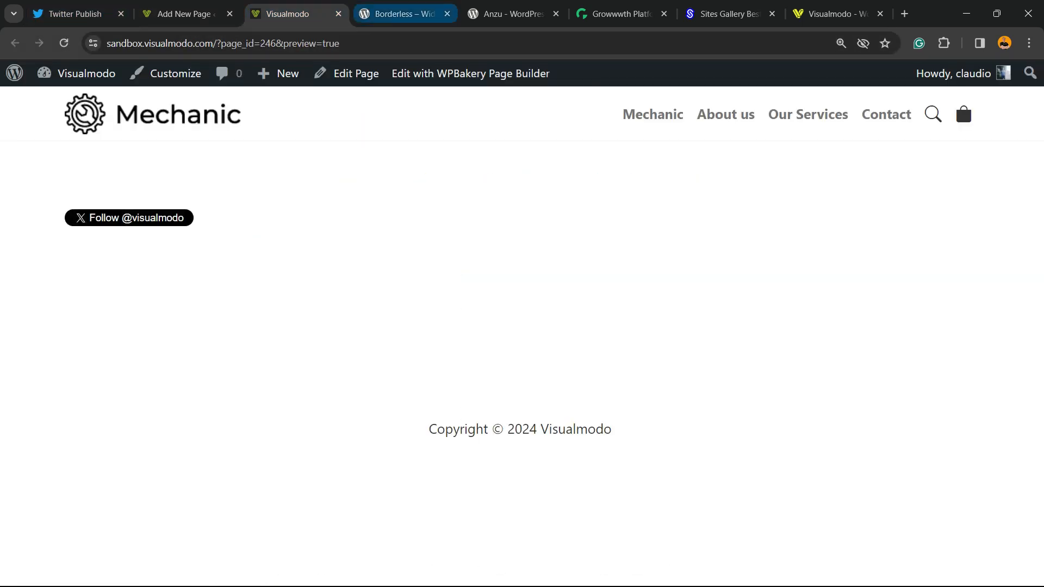
# - Browse the Borderless plugin, Anzu theme and Growwwth guest-post tabs
pyautogui.click(399, 13)
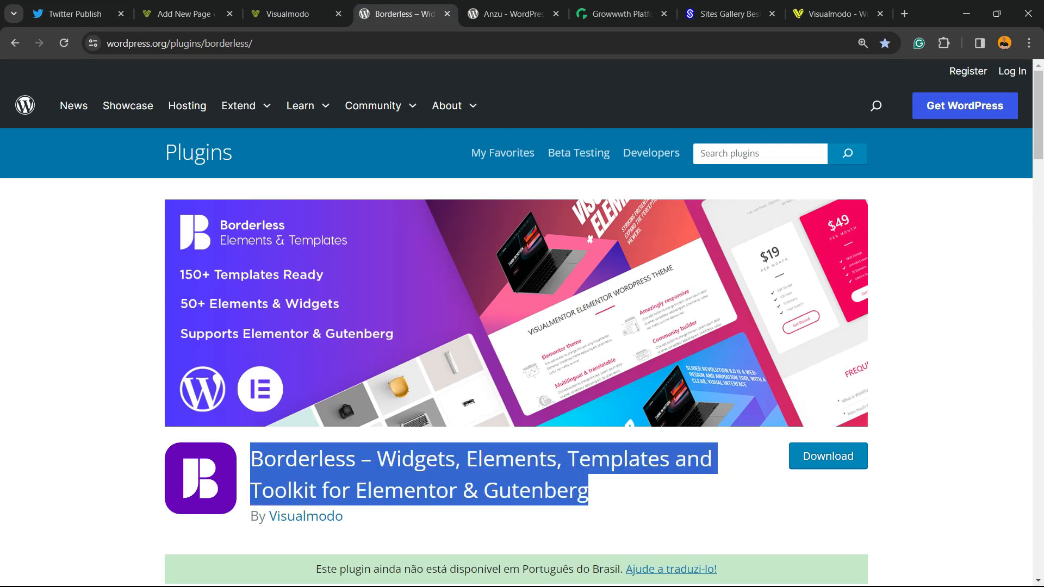
pyautogui.click(512, 14)
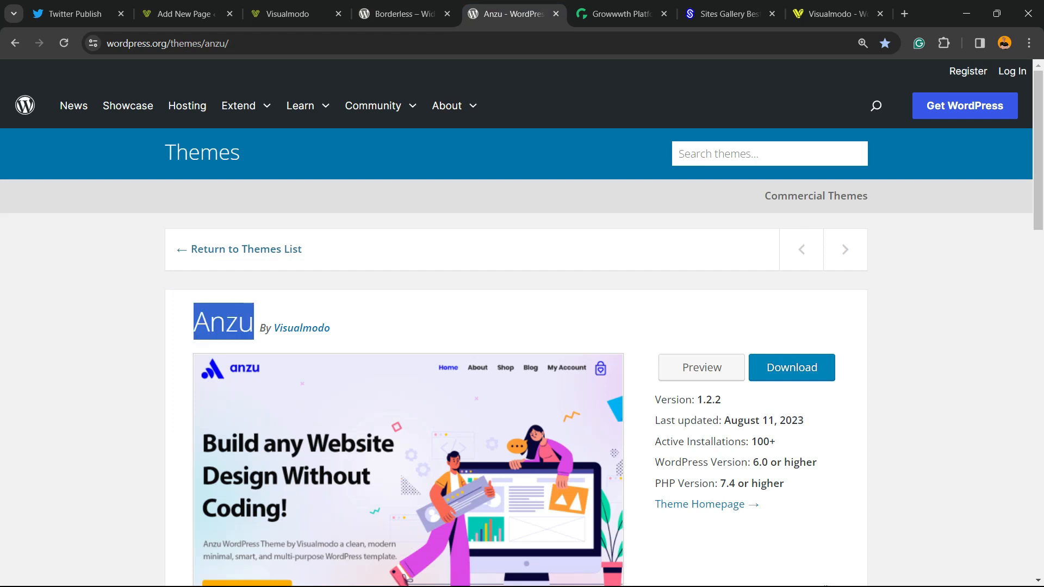
pyautogui.click(619, 13)
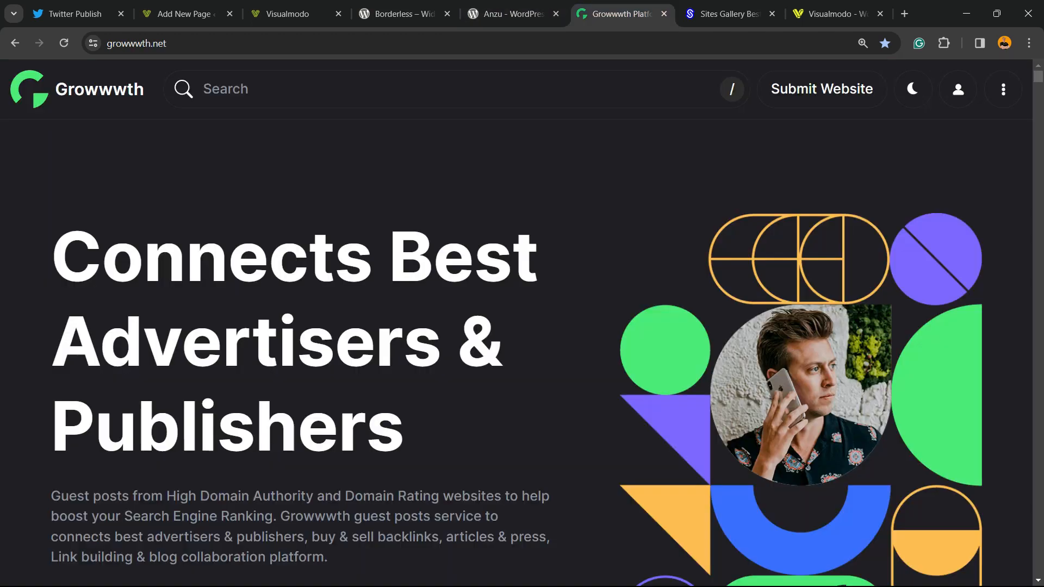
# - Scroll Growwwth's listings and the Sites.gallery Site of the Day showcase, then switch to Visualmodo
pyautogui.scroll(-3)
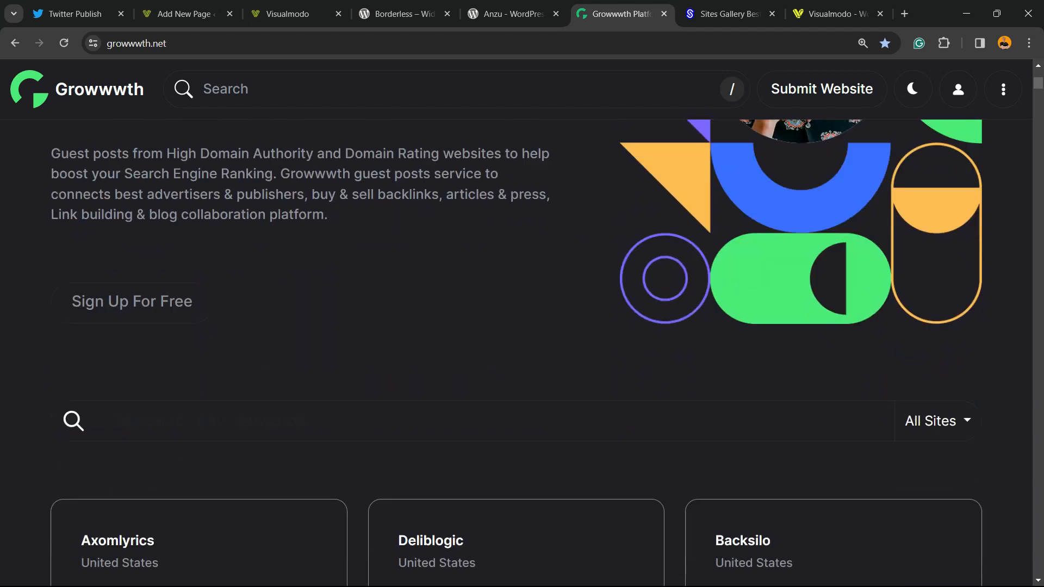
pyautogui.scroll(-3)
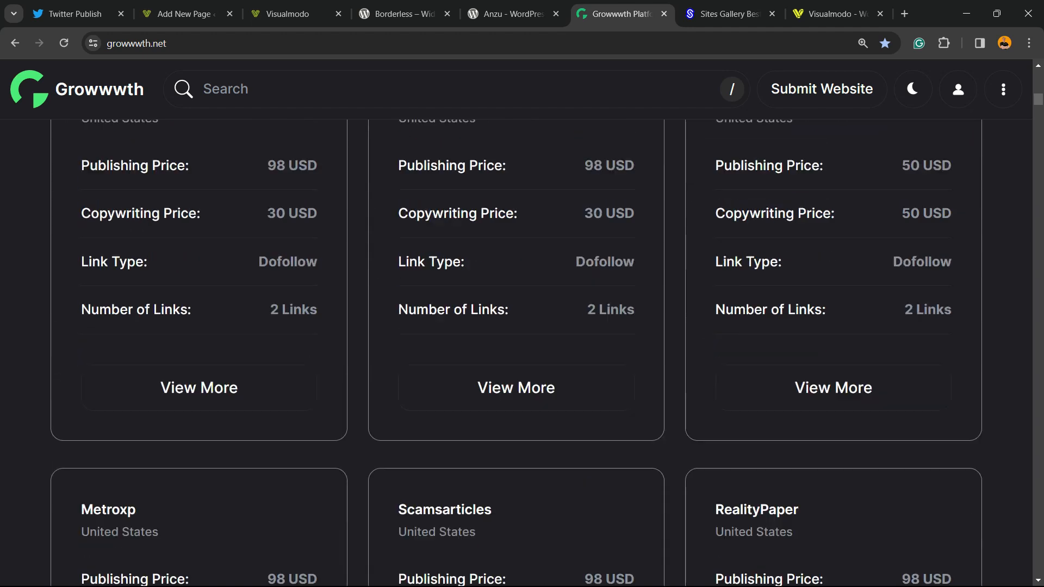
pyautogui.click(728, 13)
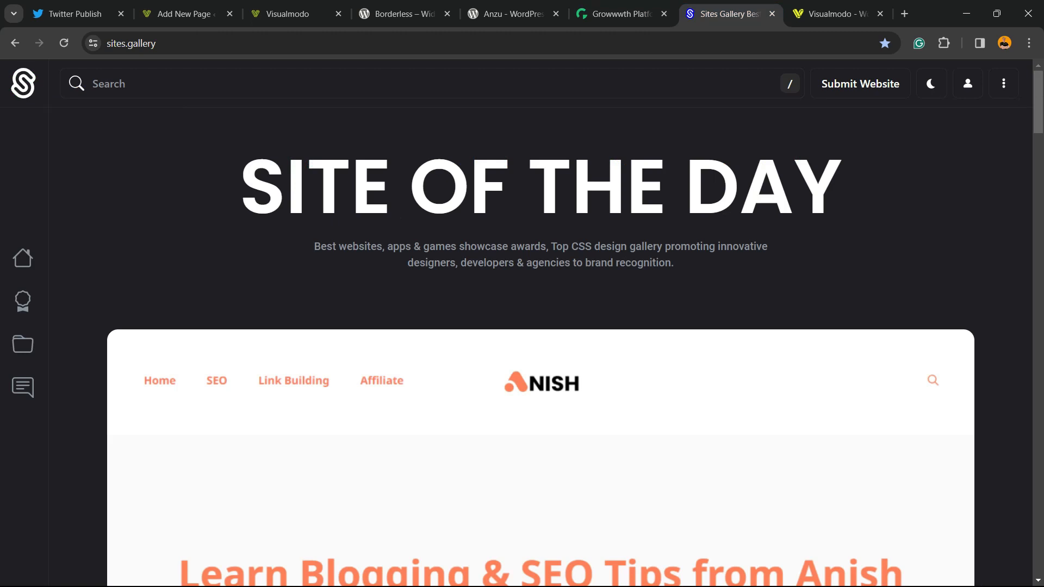
pyautogui.scroll(-3)
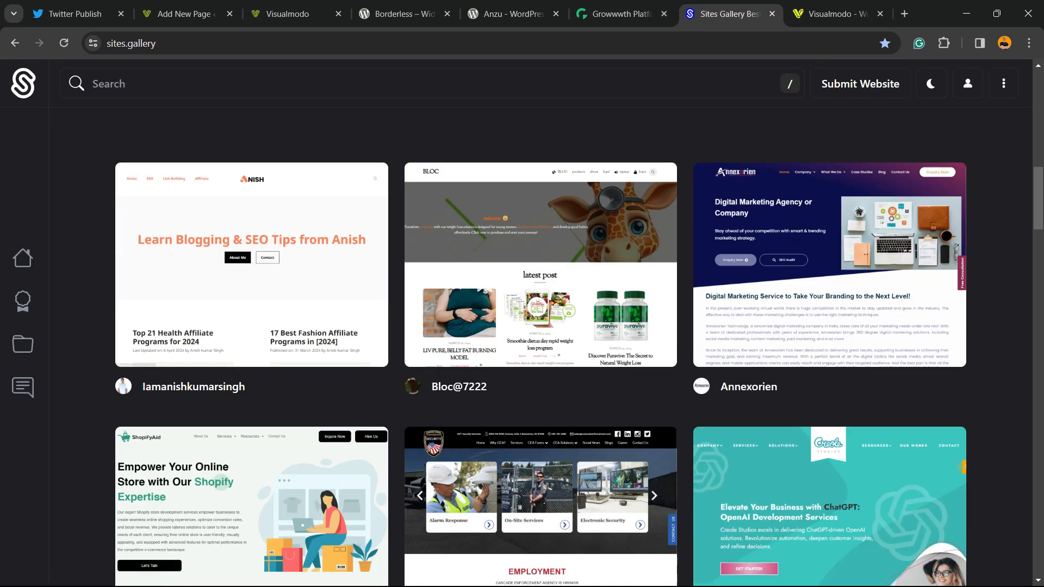
pyautogui.scroll(-3)
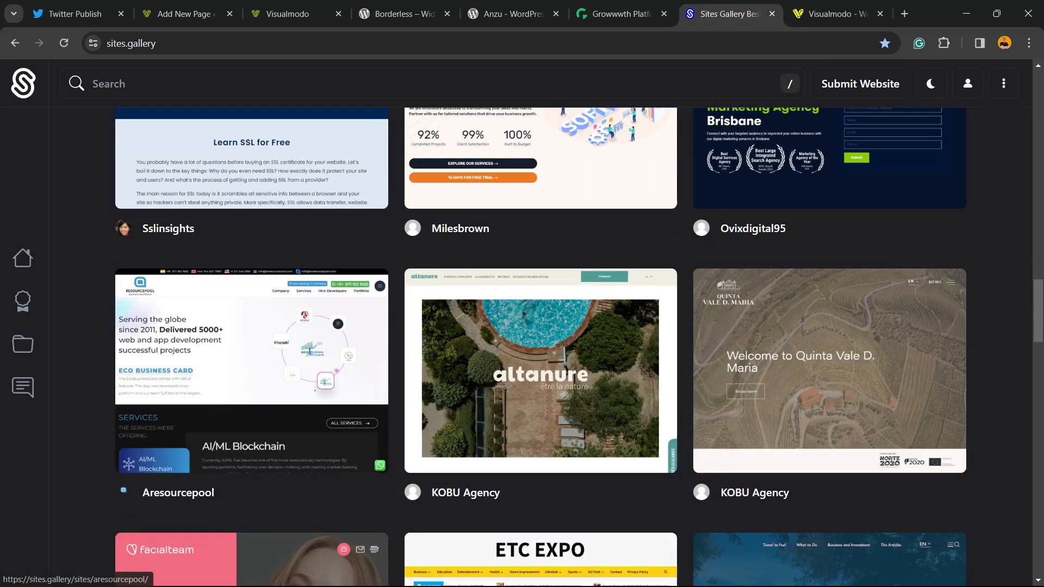
pyautogui.scroll(-3)
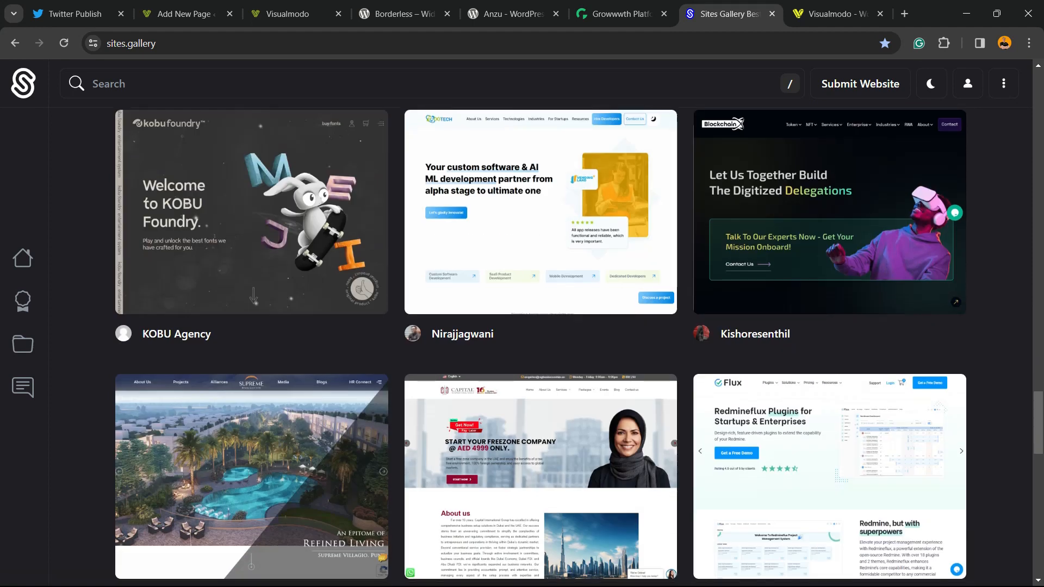
pyautogui.click(836, 13)
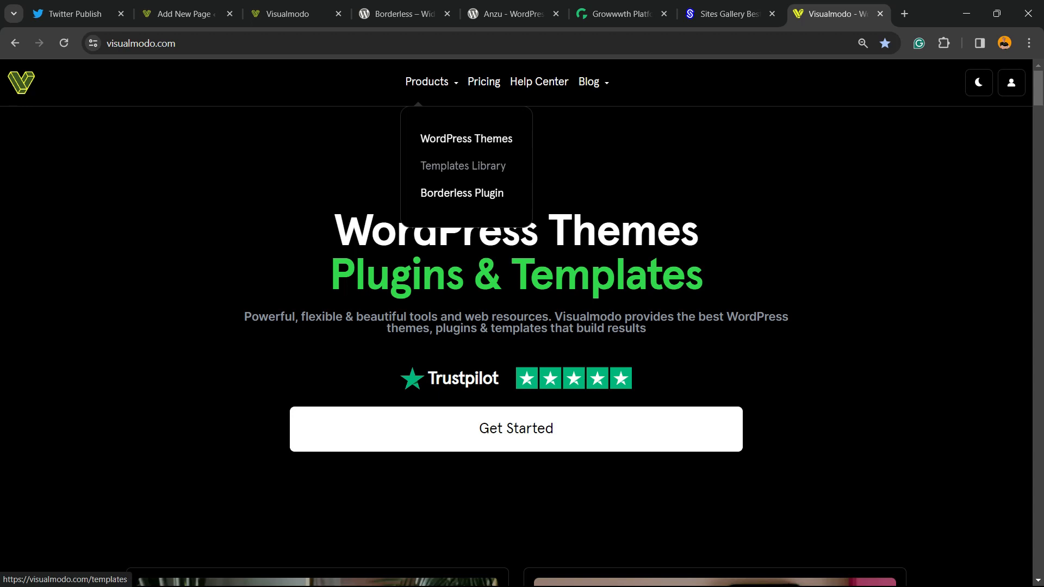
# - Scroll Visualmodo's template grid past demos like Eco, Spa, Zoo and Rock-band
pyautogui.click(462, 165)
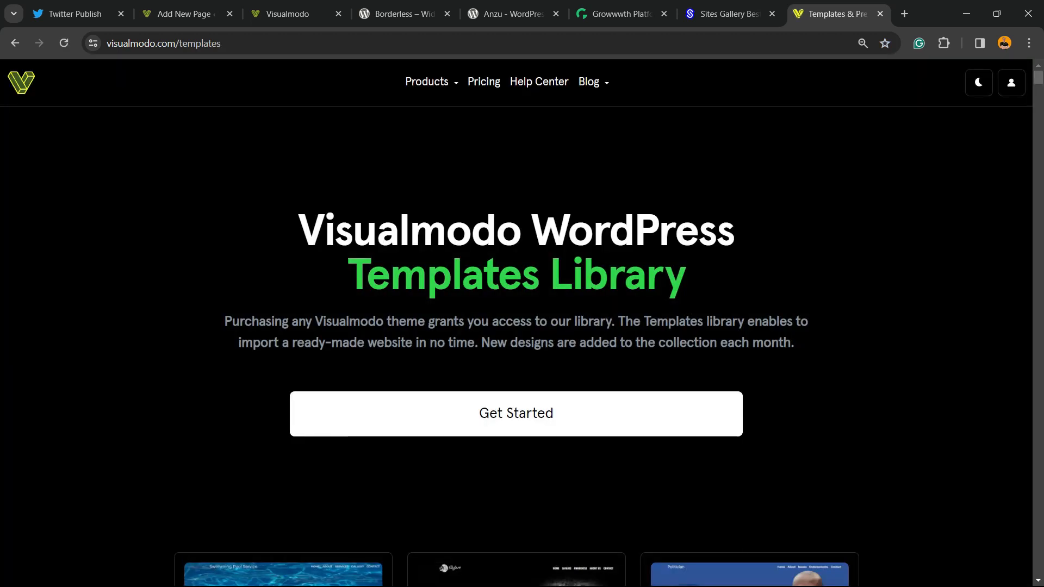
pyautogui.scroll(-3)
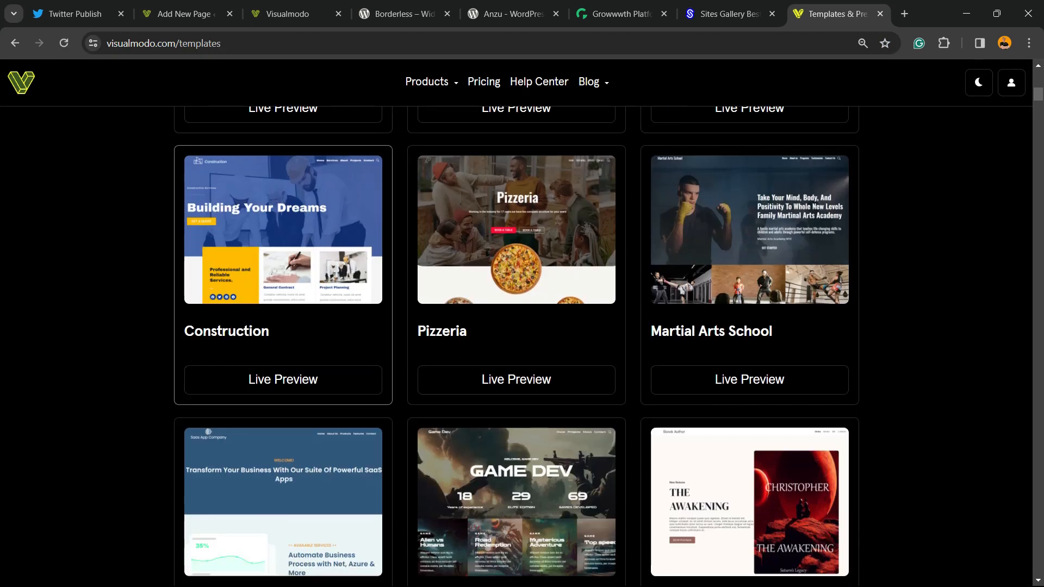
pyautogui.scroll(-3)
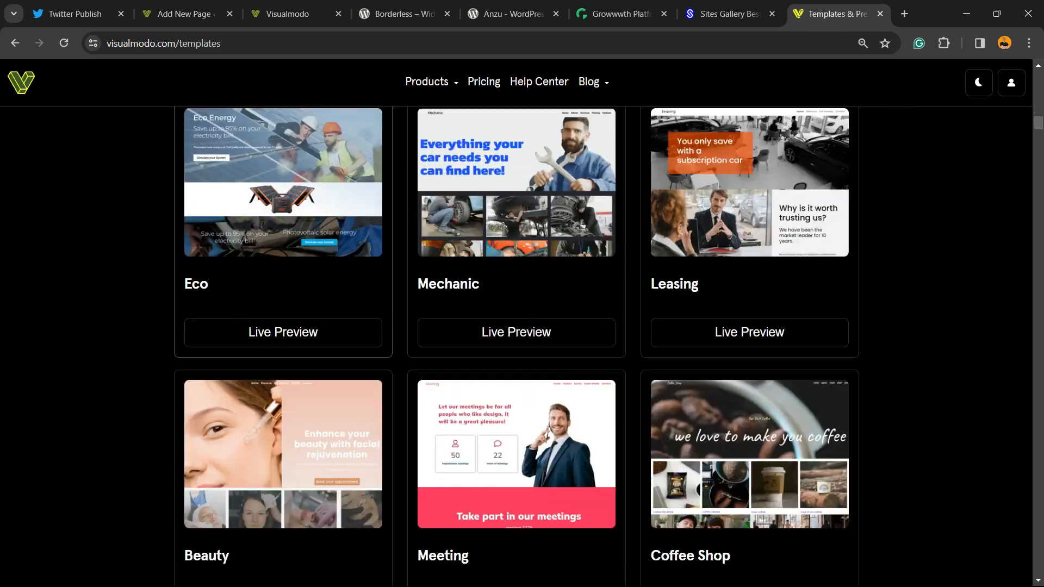
pyautogui.scroll(-3)
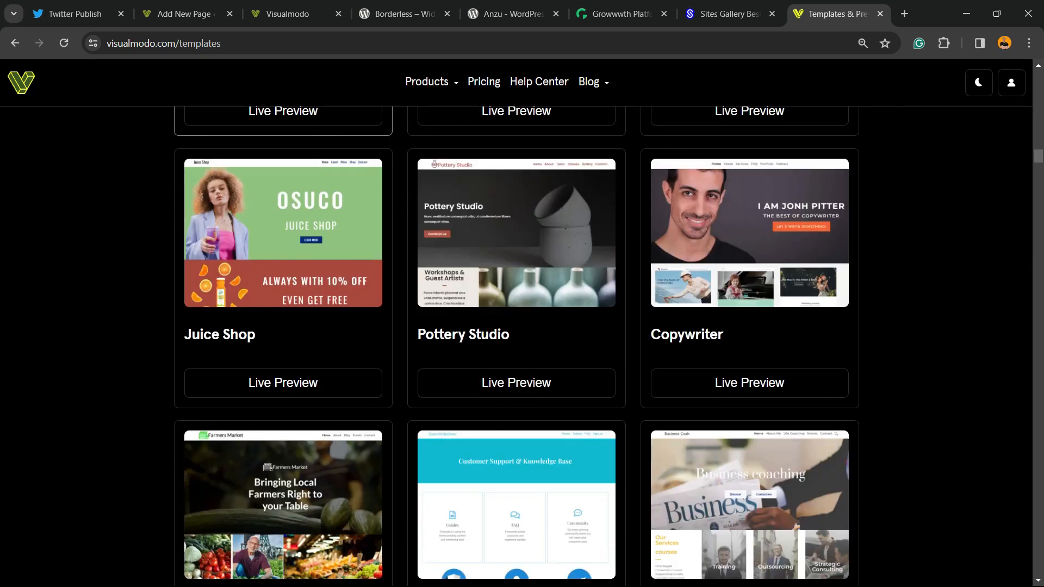
pyautogui.scroll(-3)
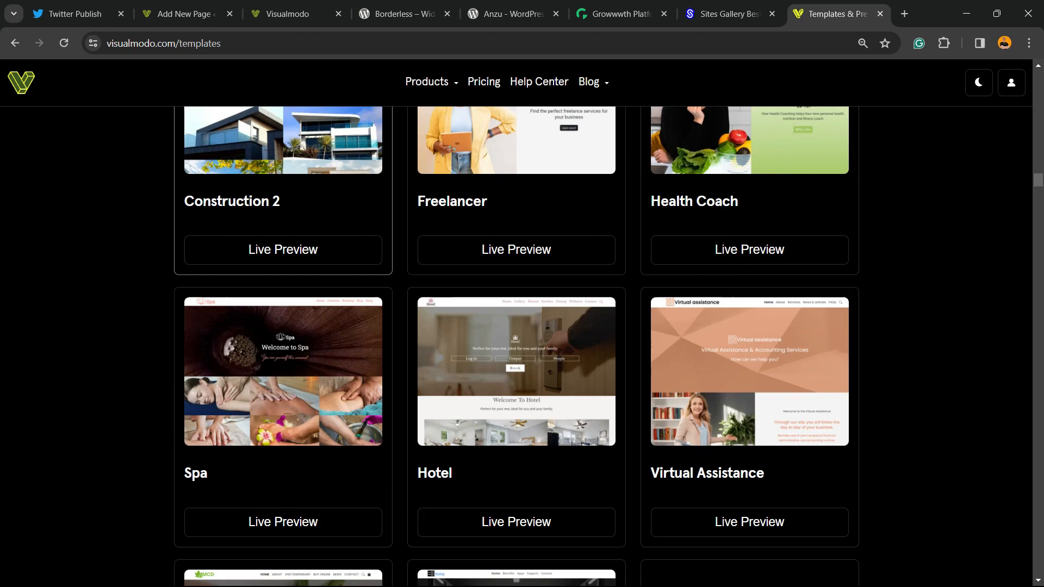
pyautogui.scroll(-3)
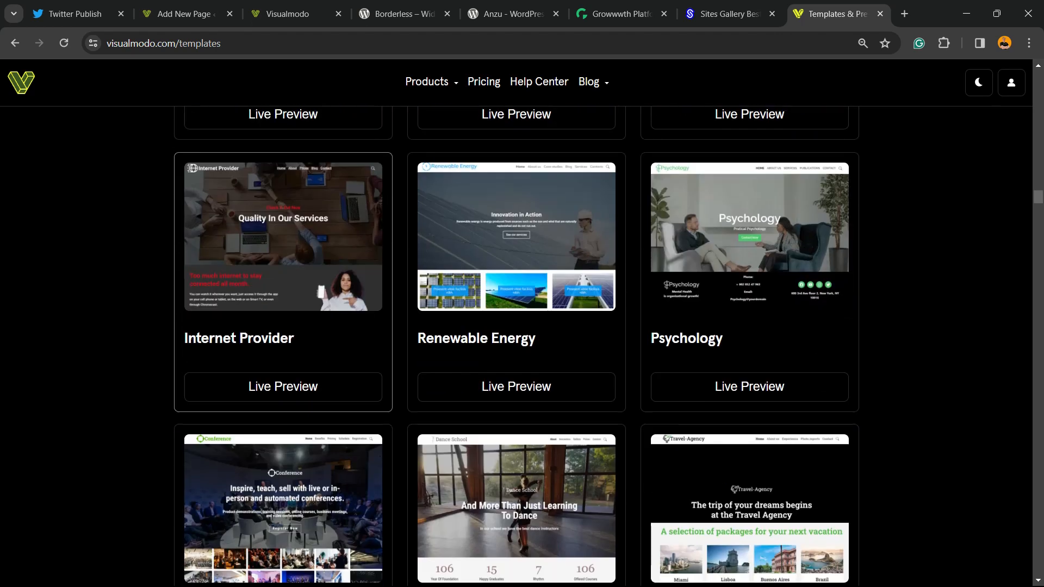
pyautogui.scroll(-3)
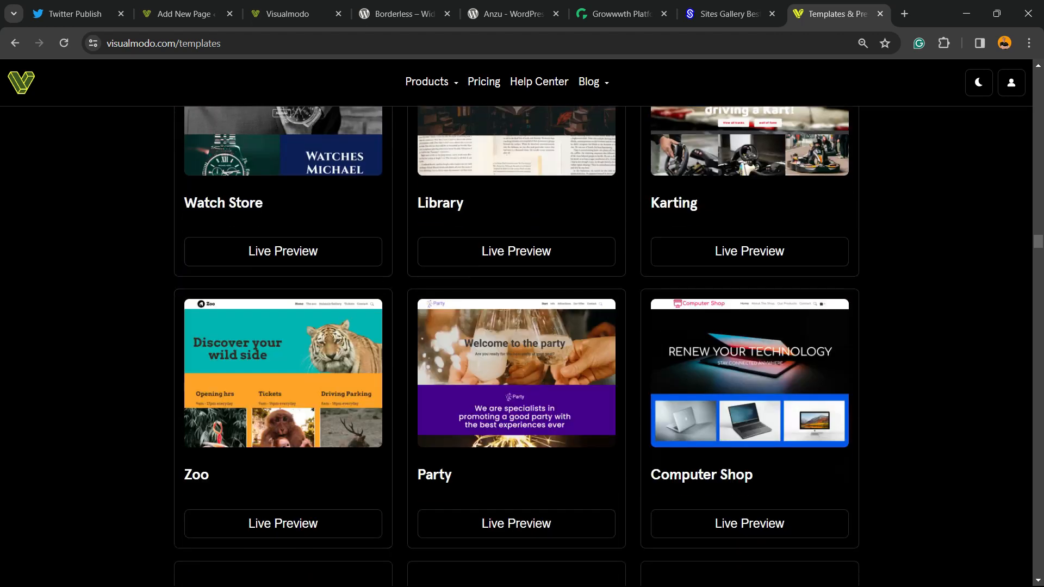
pyautogui.scroll(-3)
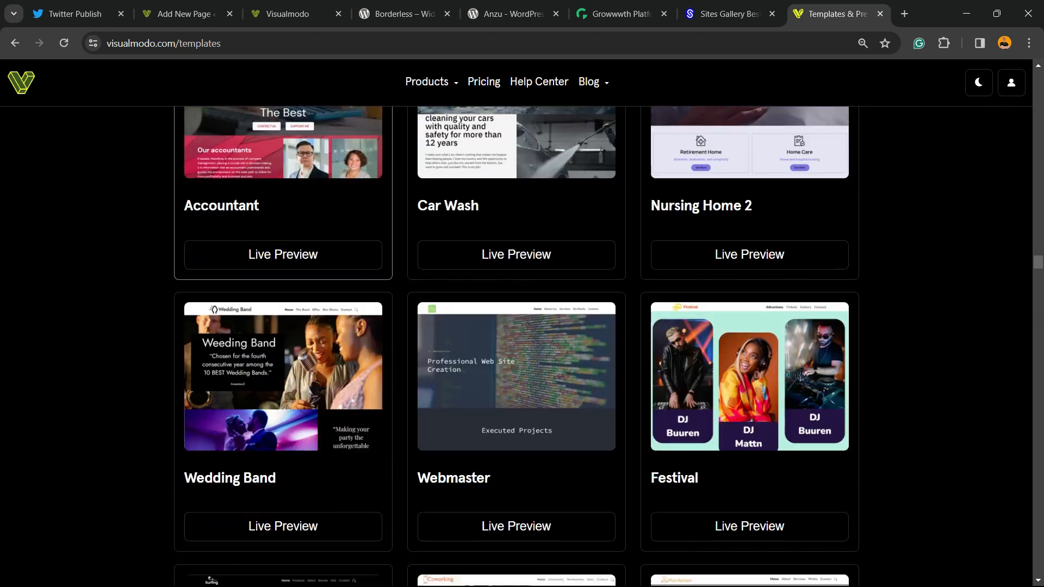
pyautogui.scroll(-3)
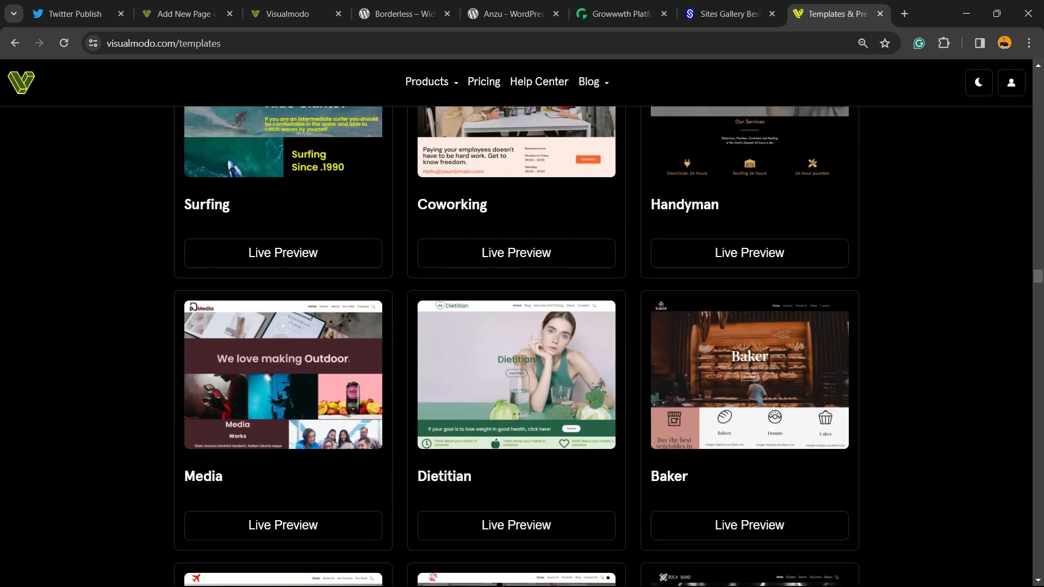
pyautogui.scroll(-3)
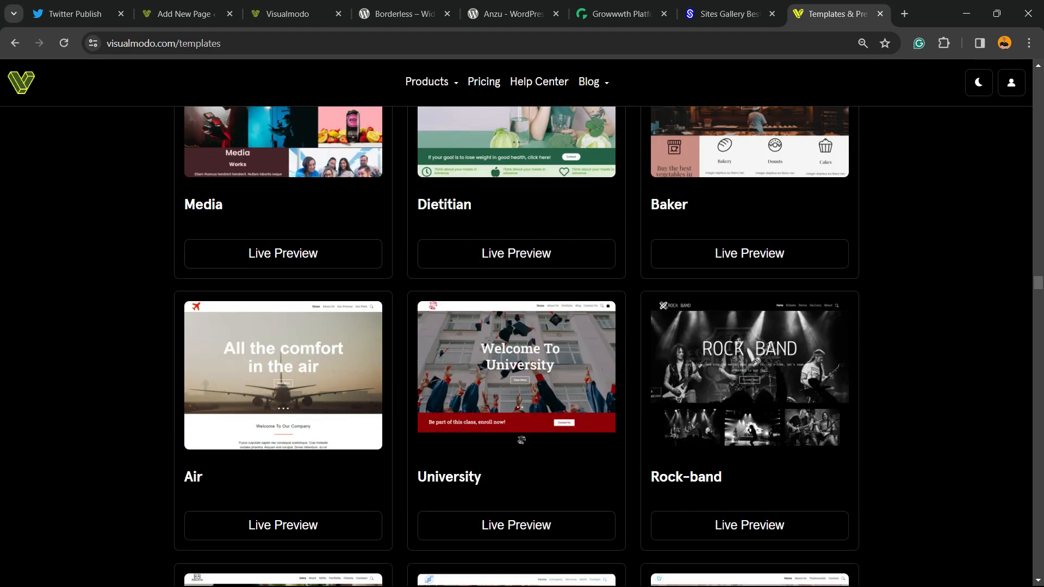